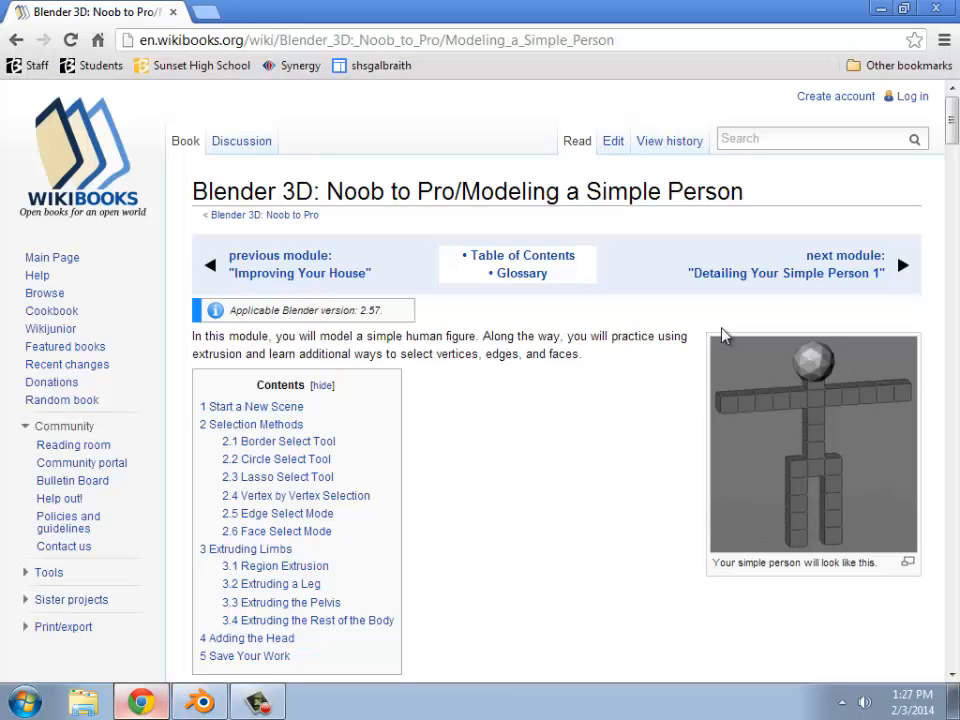
mouse_move(518, 447)
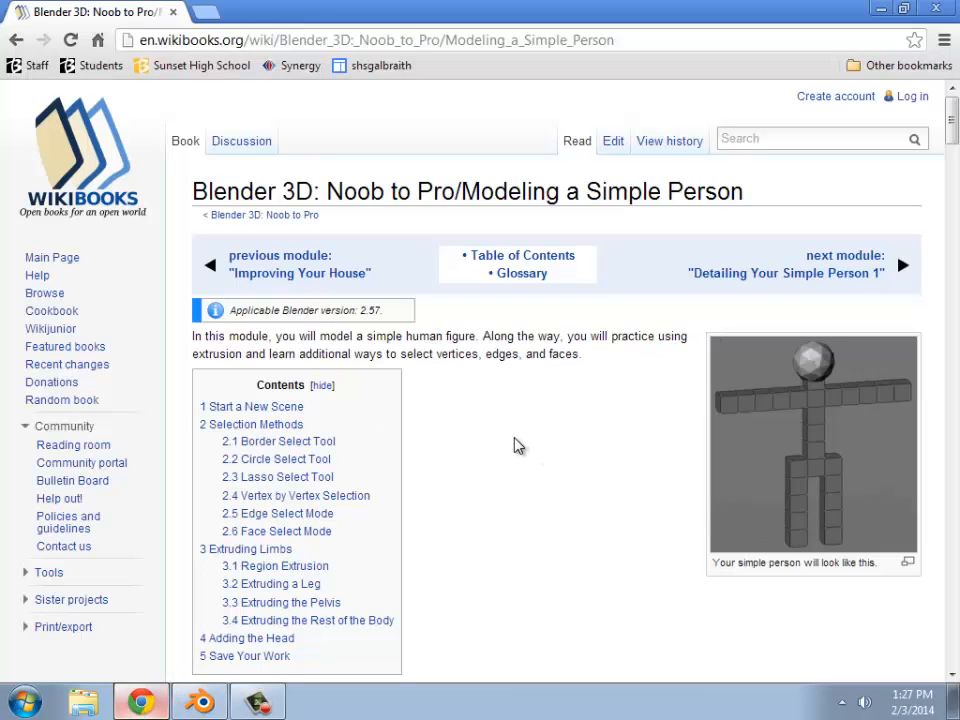
mouse_move(553, 436)
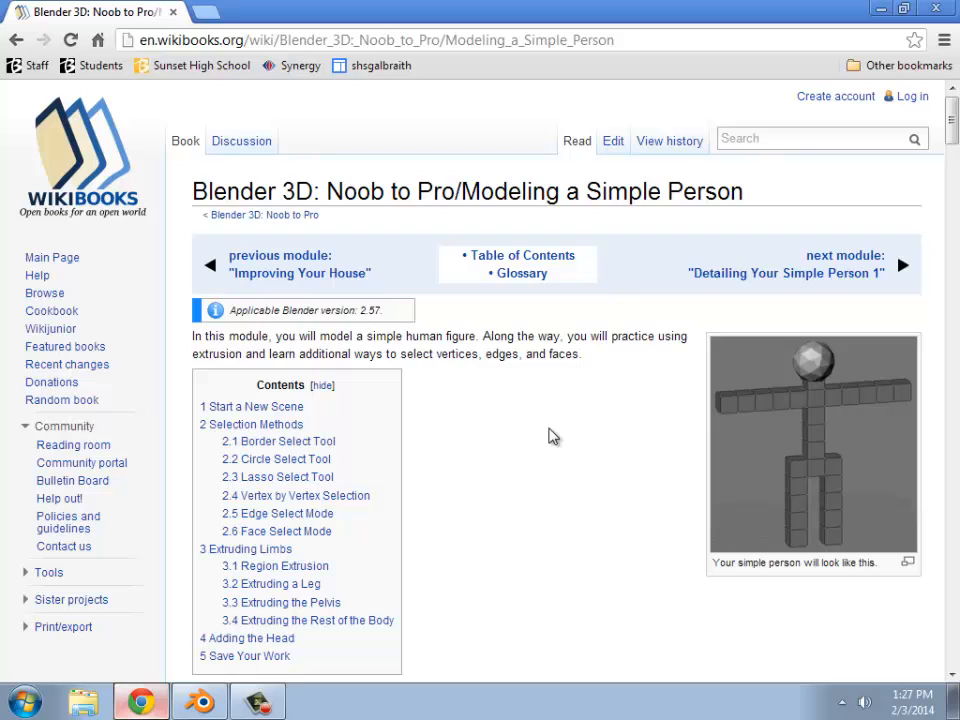
mouse_move(532, 443)
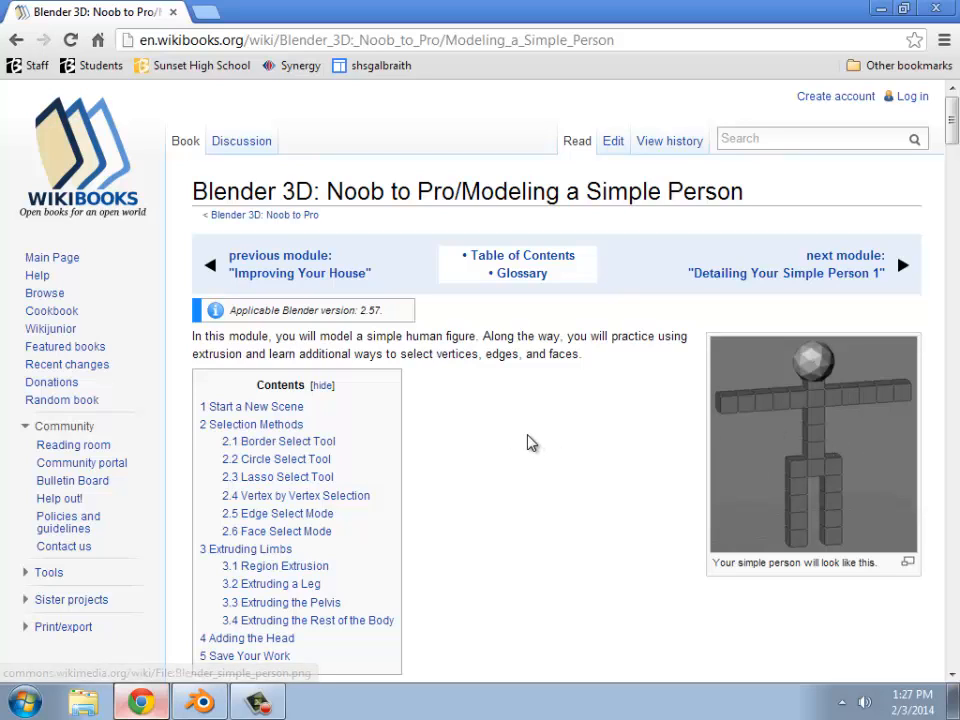
mouse_move(497, 577)
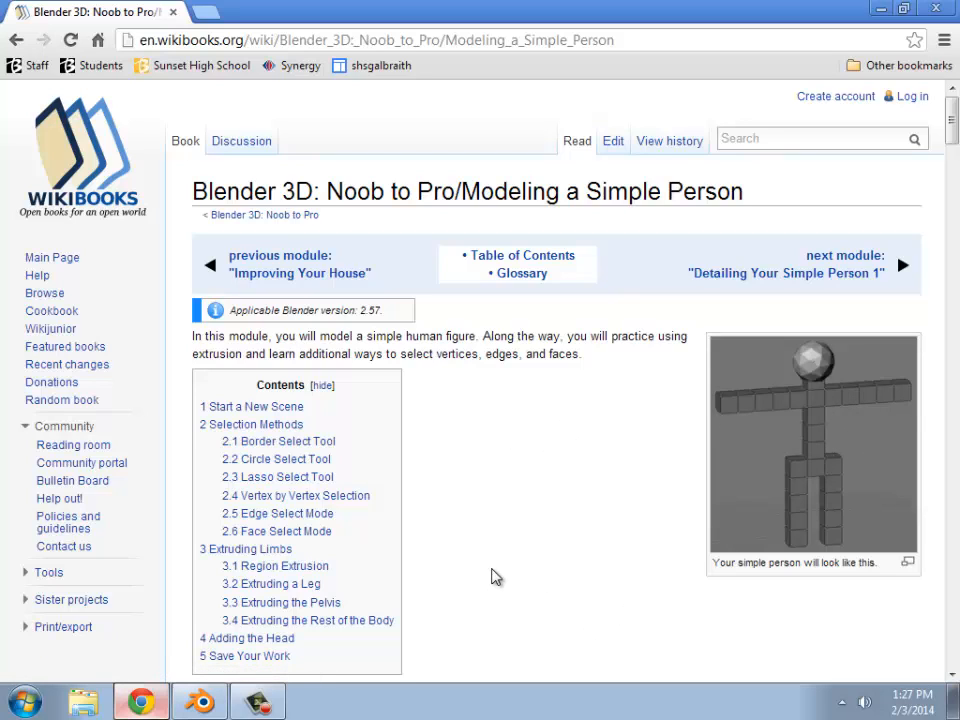
mouse_move(569, 537)
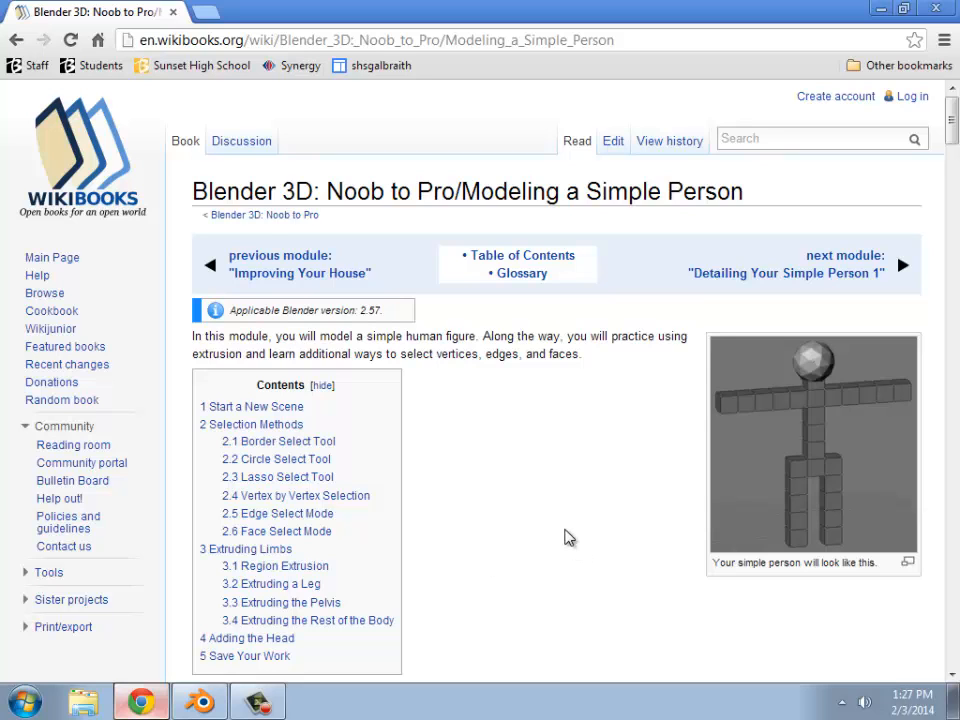
mouse_move(663, 333)
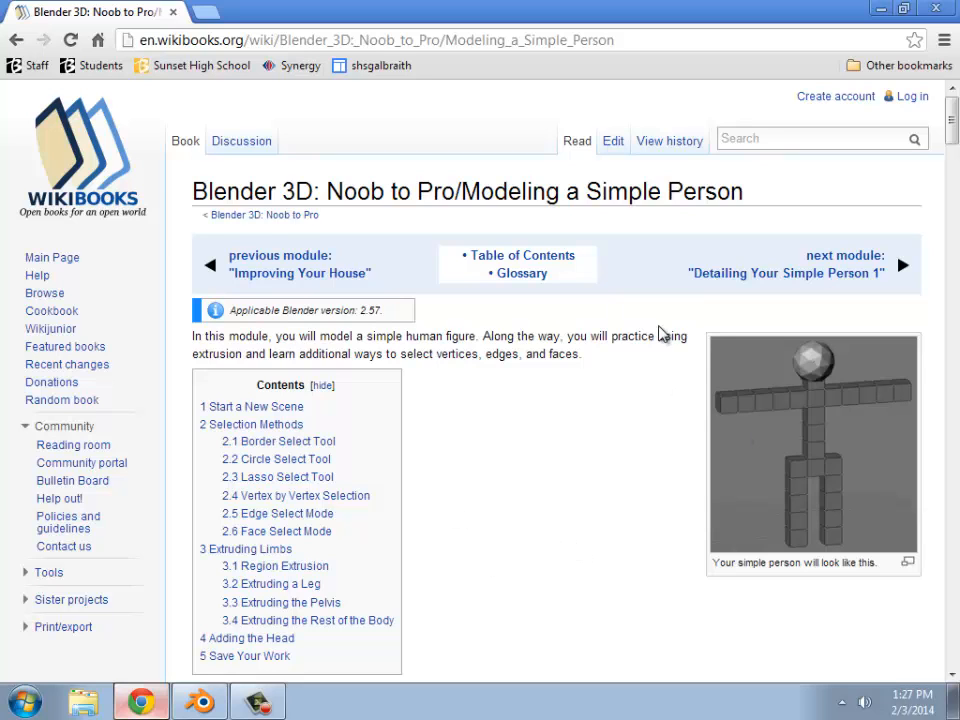
Scroll the Modeling a Simple Person page down to the Start a New Scene section.
scroll(down, 3)
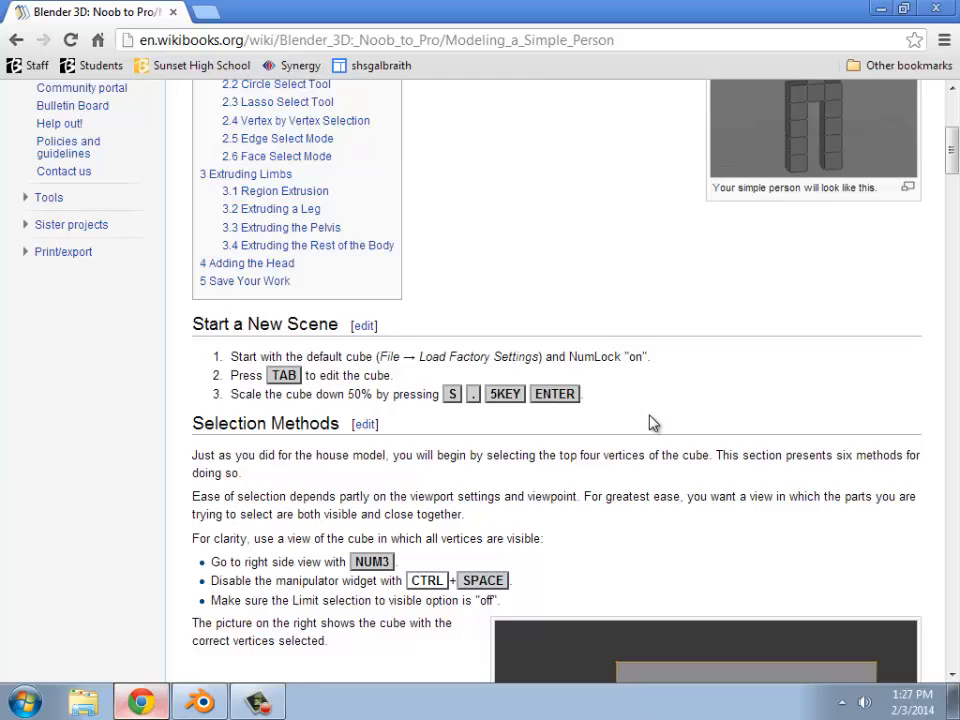
scroll(down, 3)
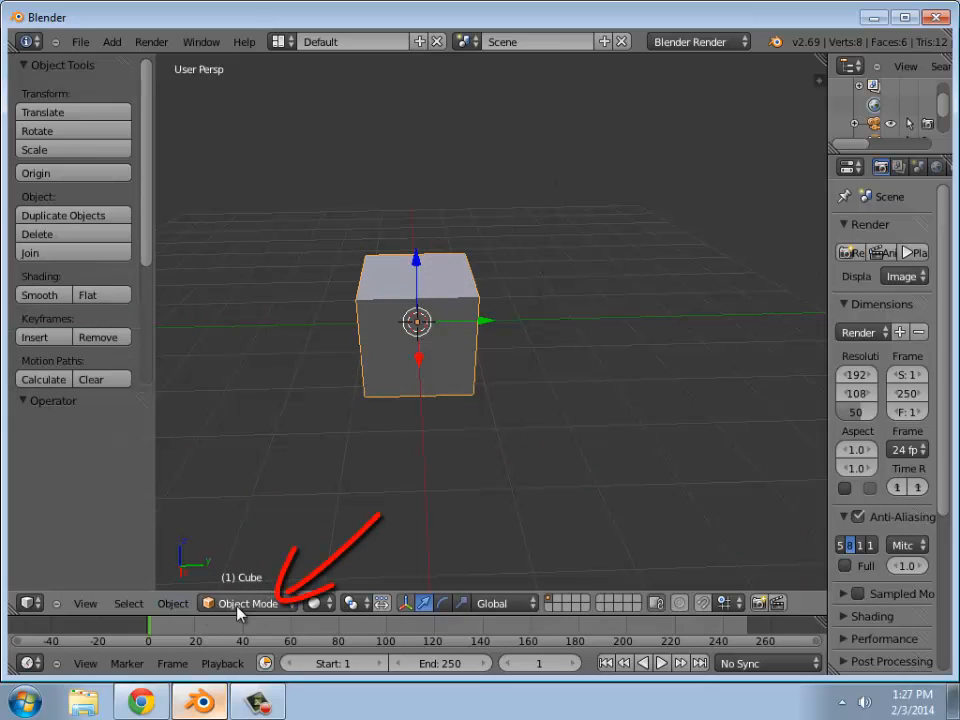
Switch the default cube into Edit Mode and deselect all its vertices with A.
click(240, 603)
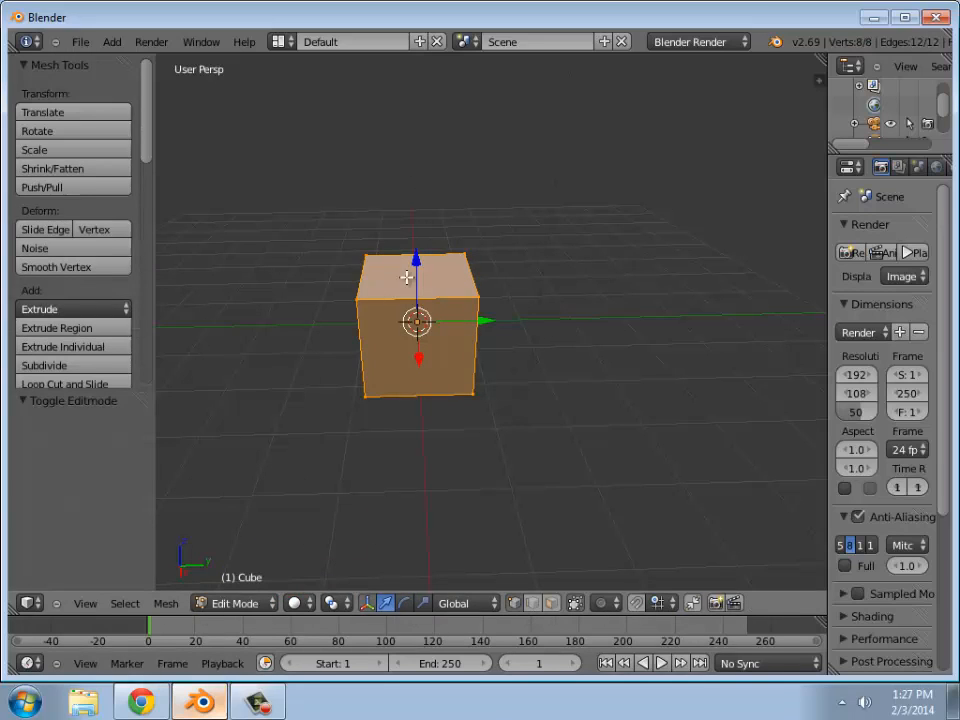
key(a)
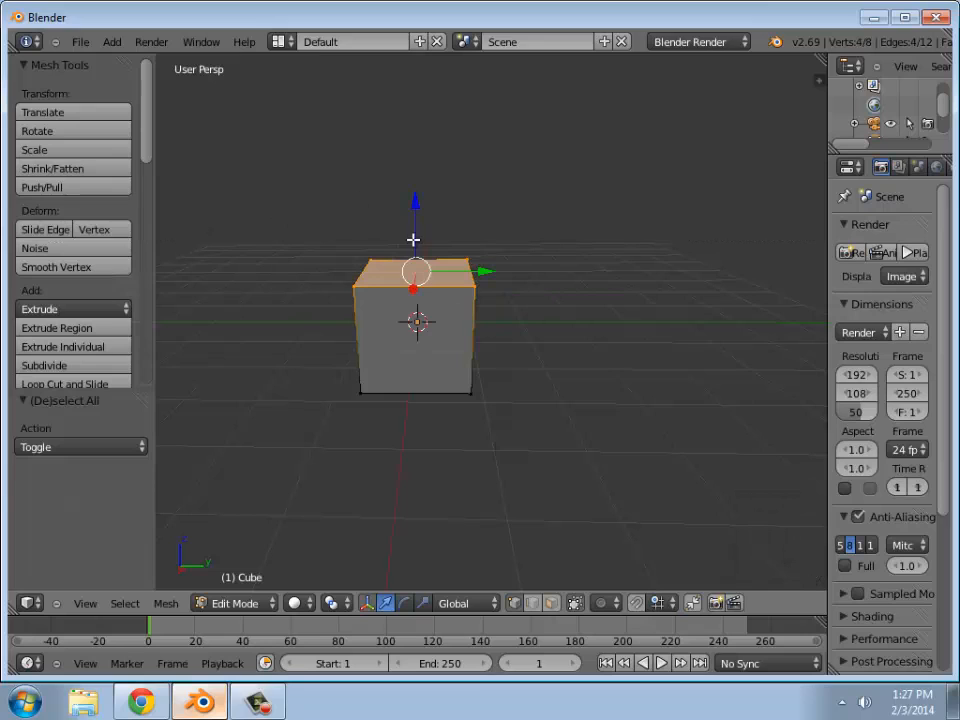
mouse_move(558, 294)
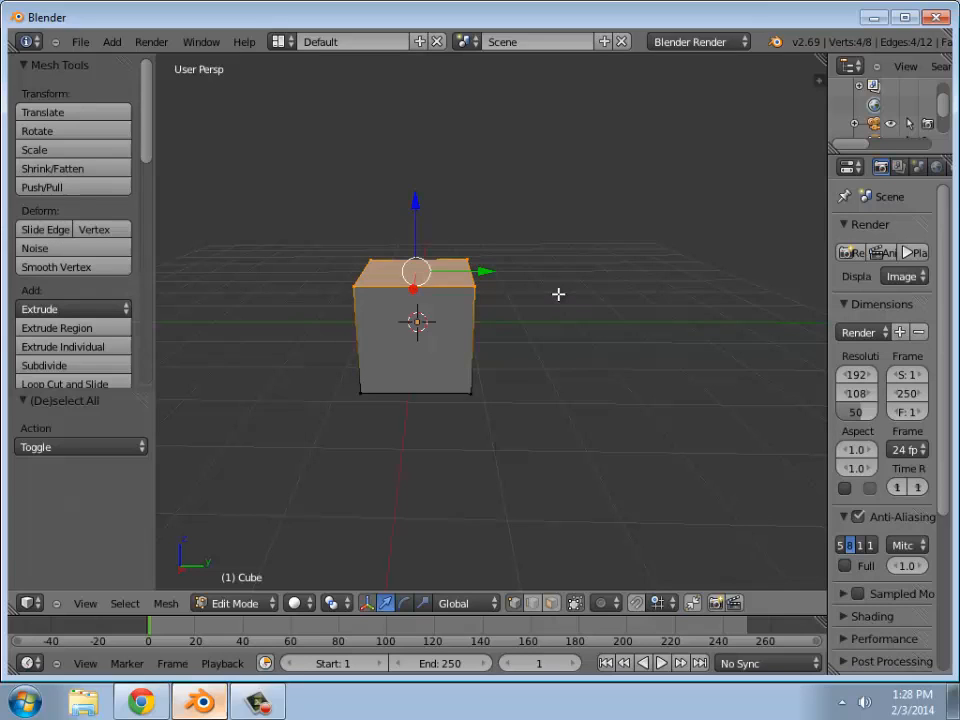
Circle-select the cube's top vertices with C, then clear them and lasso the top.
key(c)
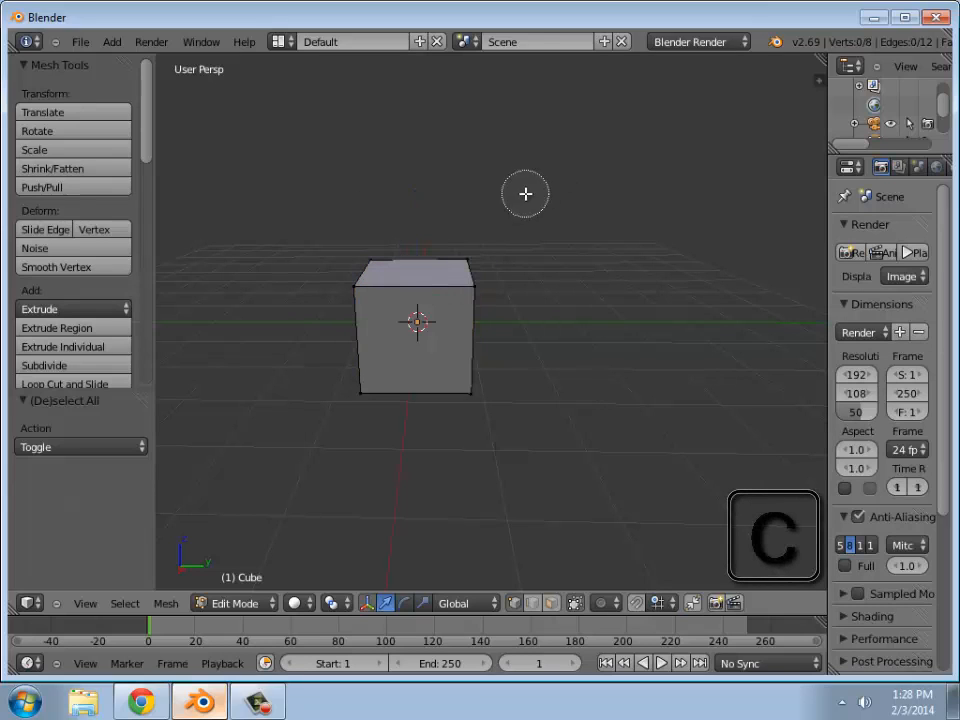
mouse_move(389, 231)
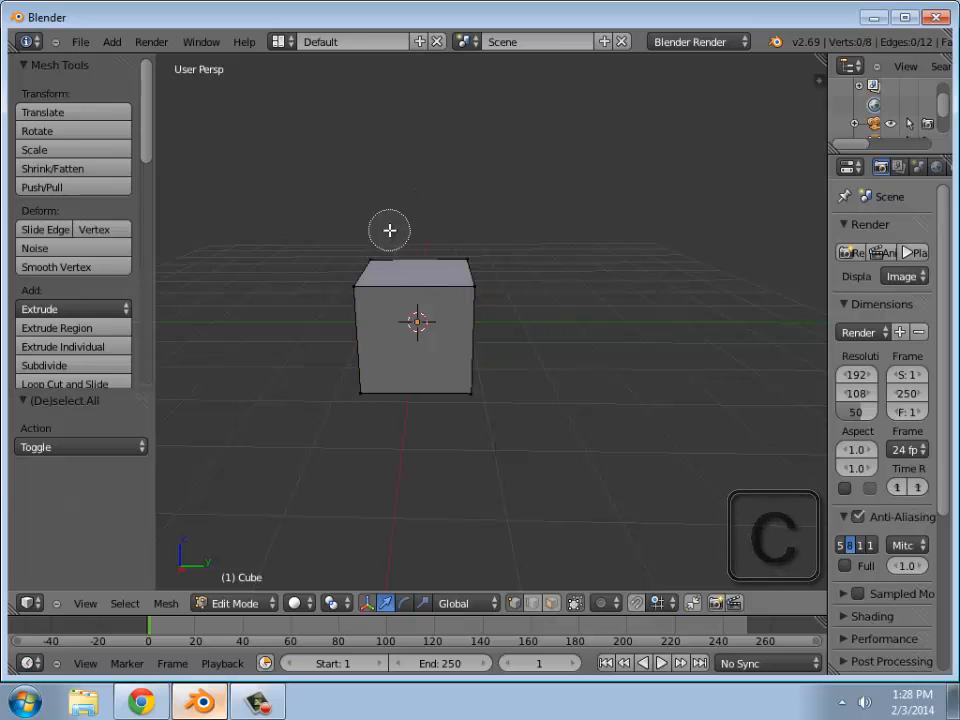
click(390, 275)
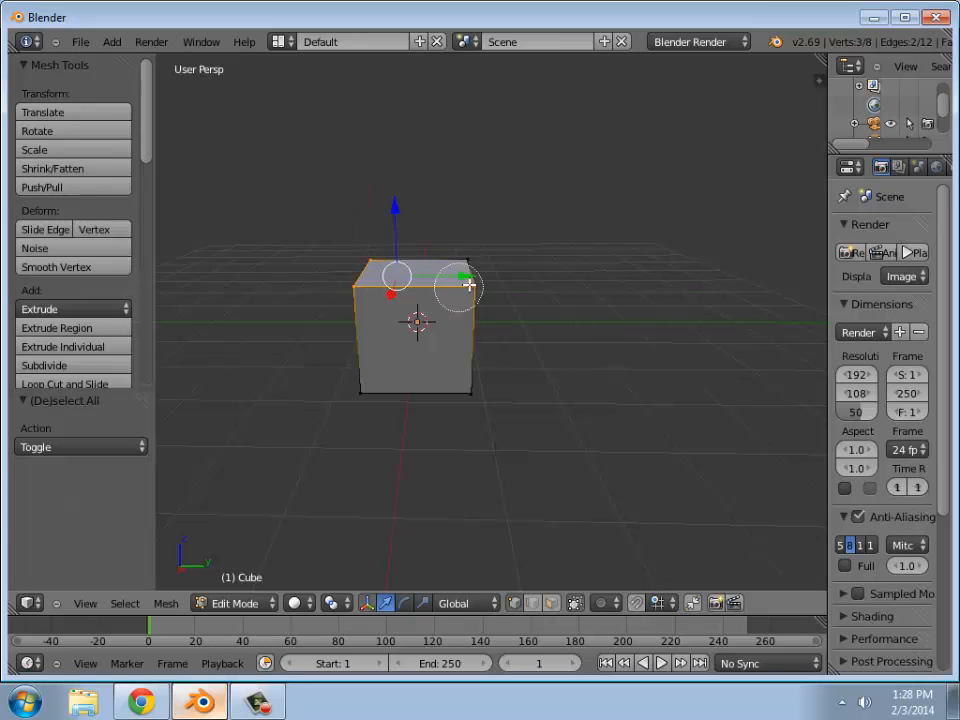
click(390, 271)
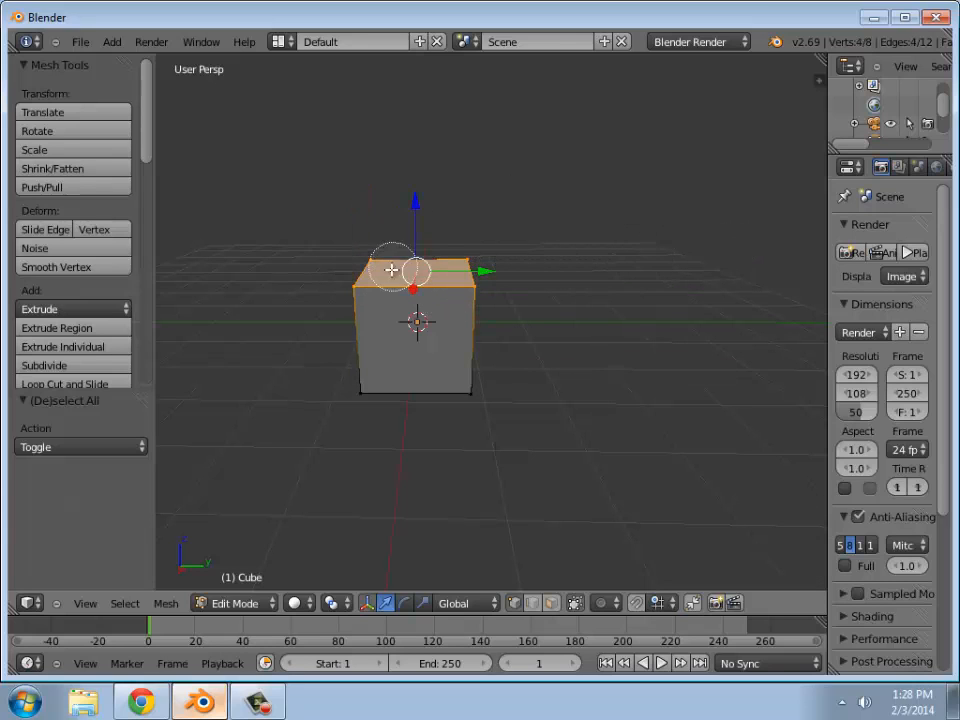
key(Escape)
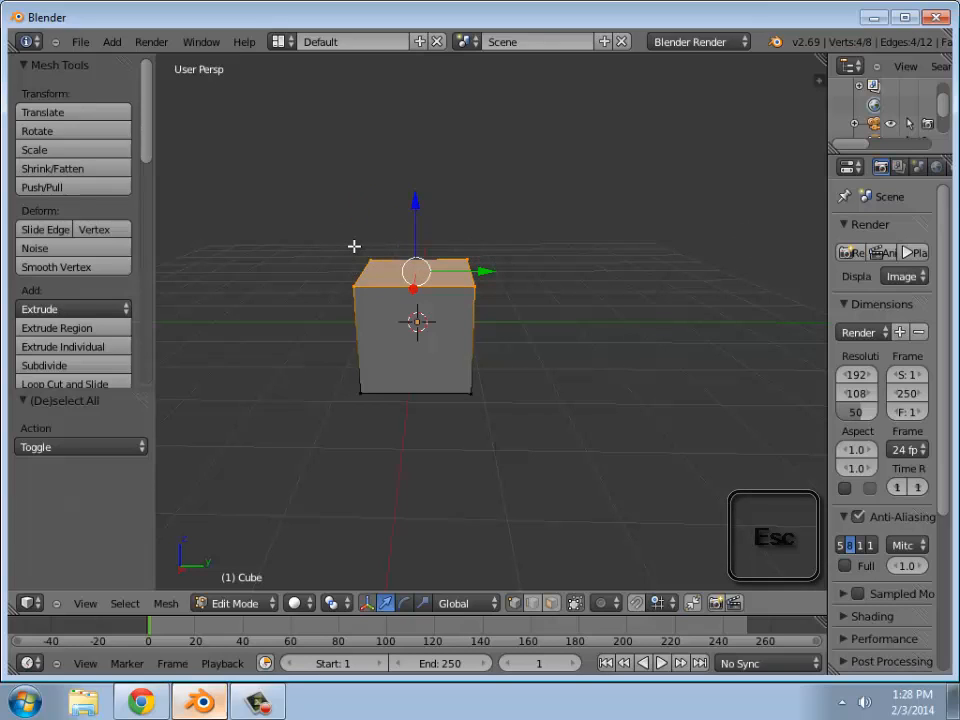
key(Escape)
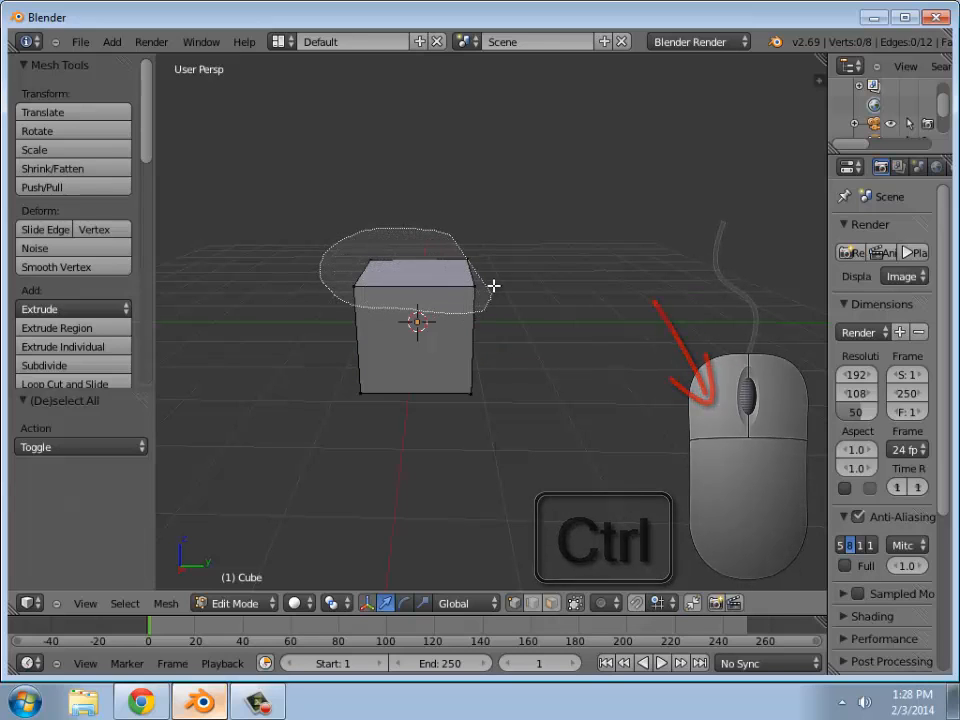
click(415, 270)
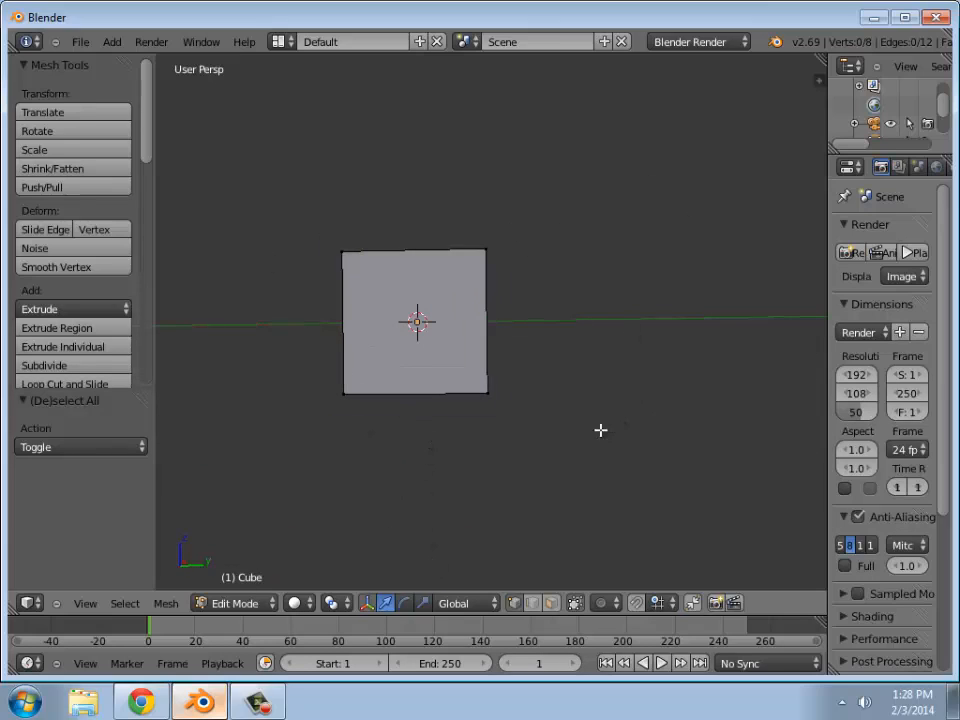
mouse_move(362, 352)
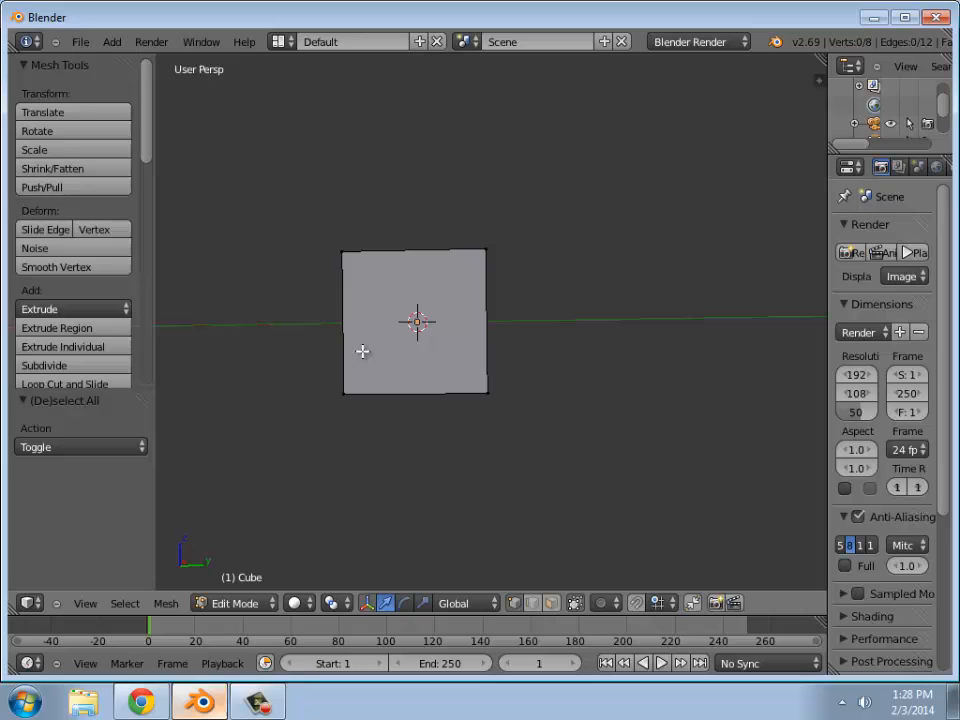
mouse_move(575, 602)
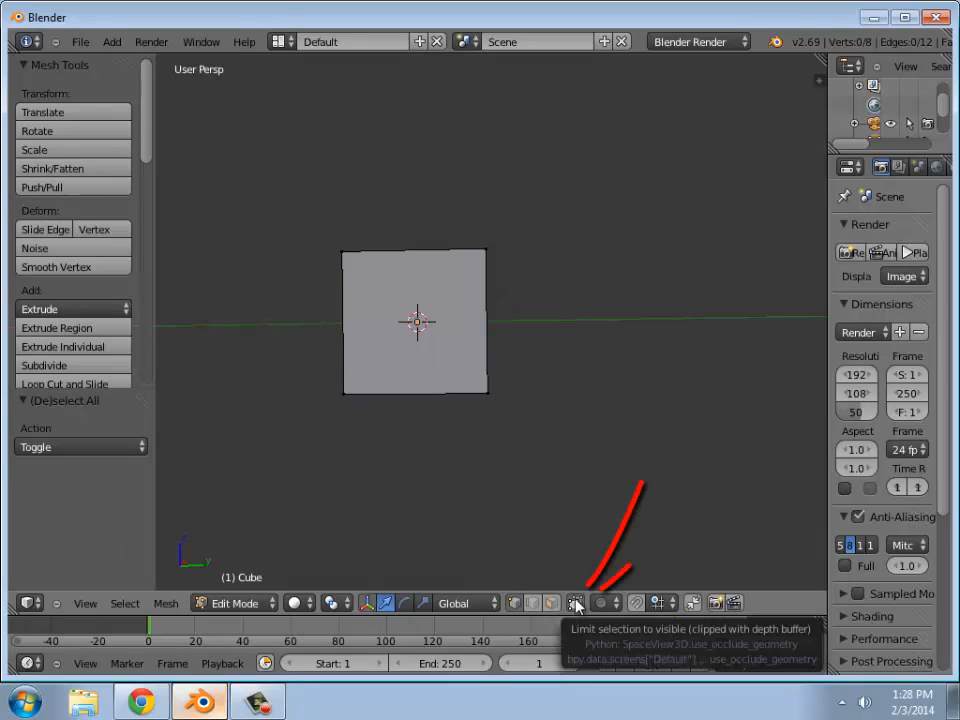
Allow selecting hidden vertices to grab the top four, then return to the tutorial.
click(575, 602)
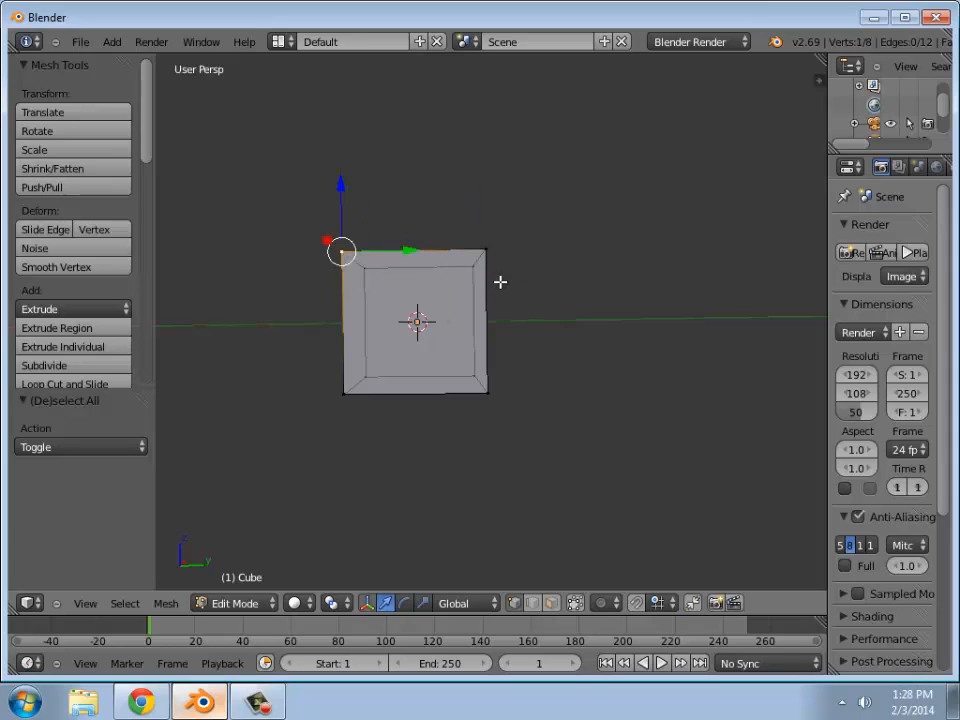
mouse_move(435, 334)
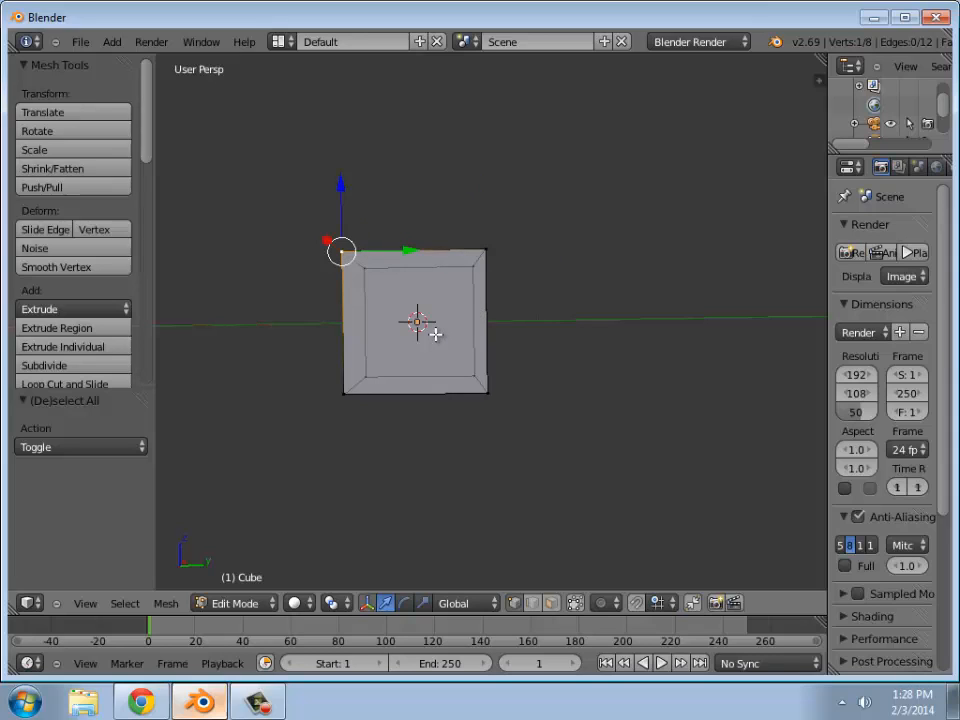
mouse_move(430, 362)
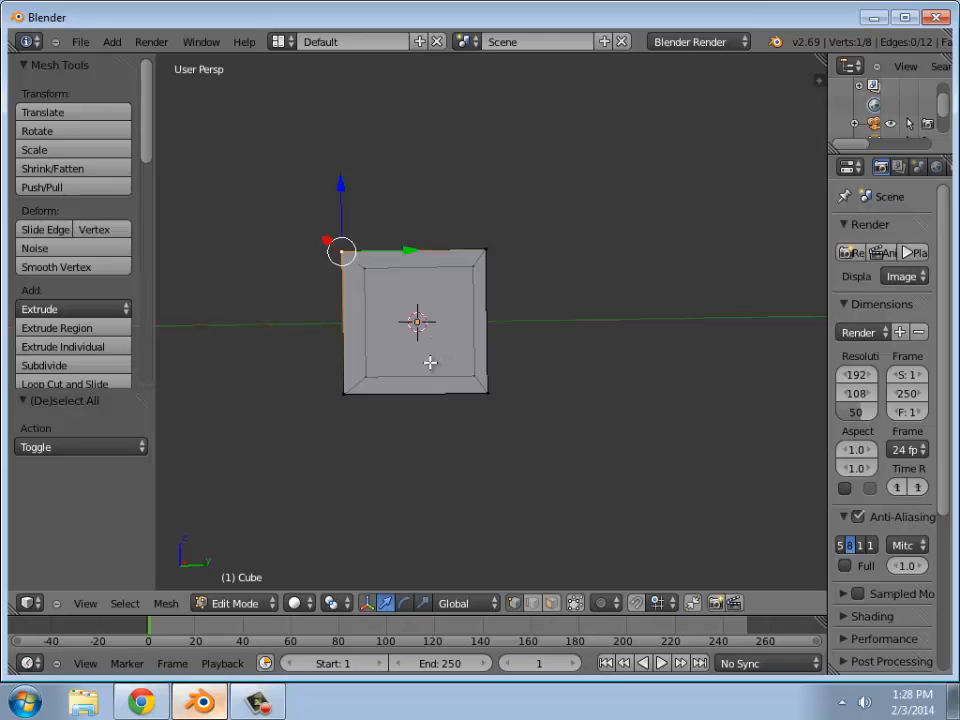
mouse_move(449, 326)
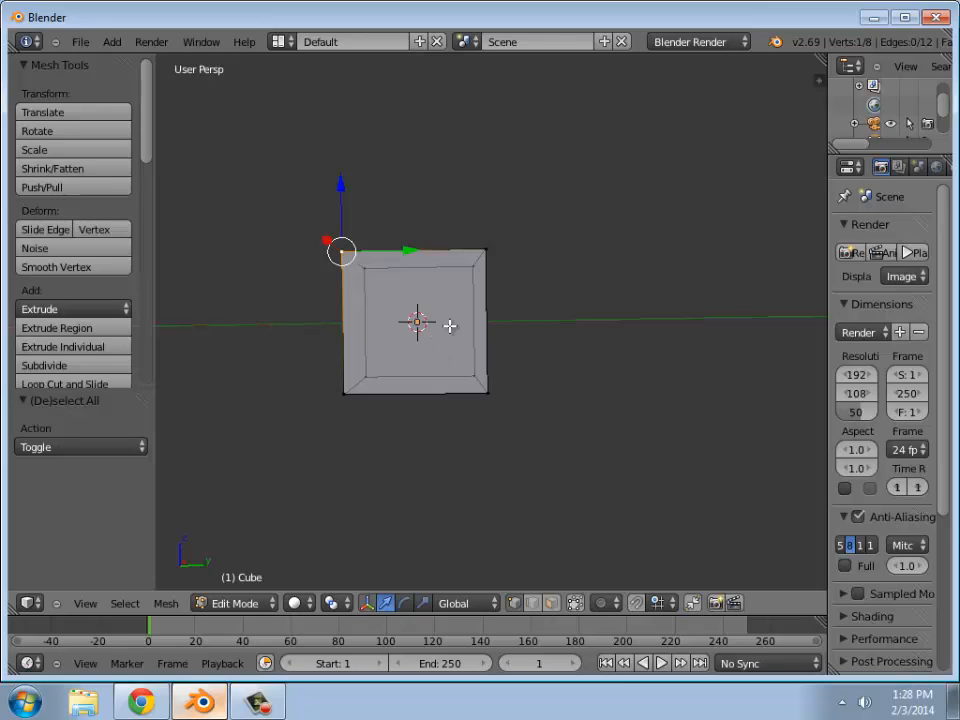
mouse_move(372, 317)
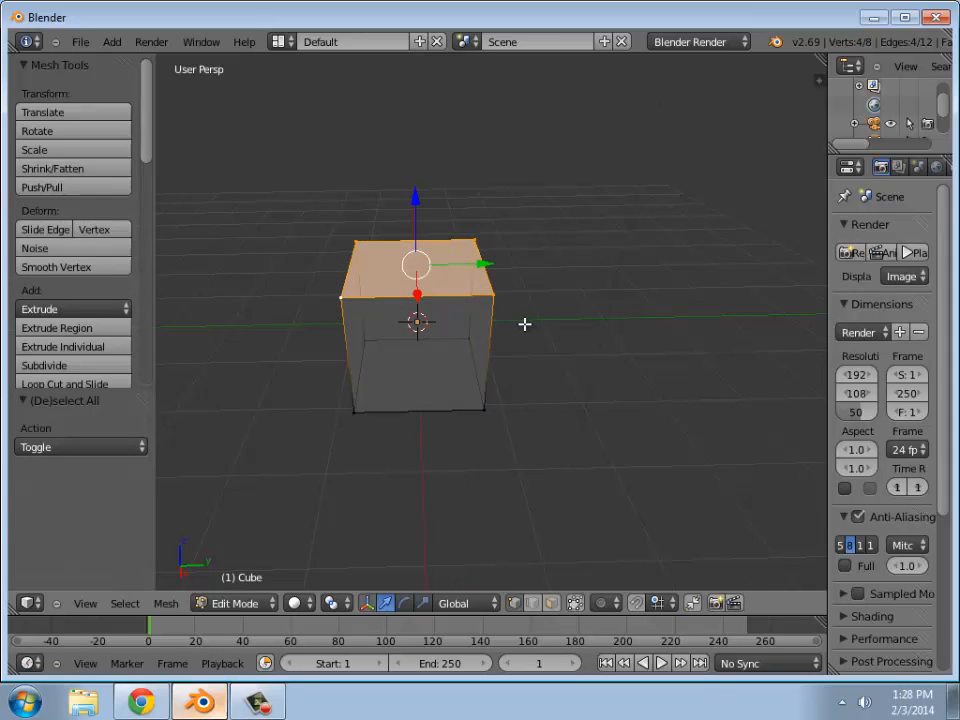
click(140, 700)
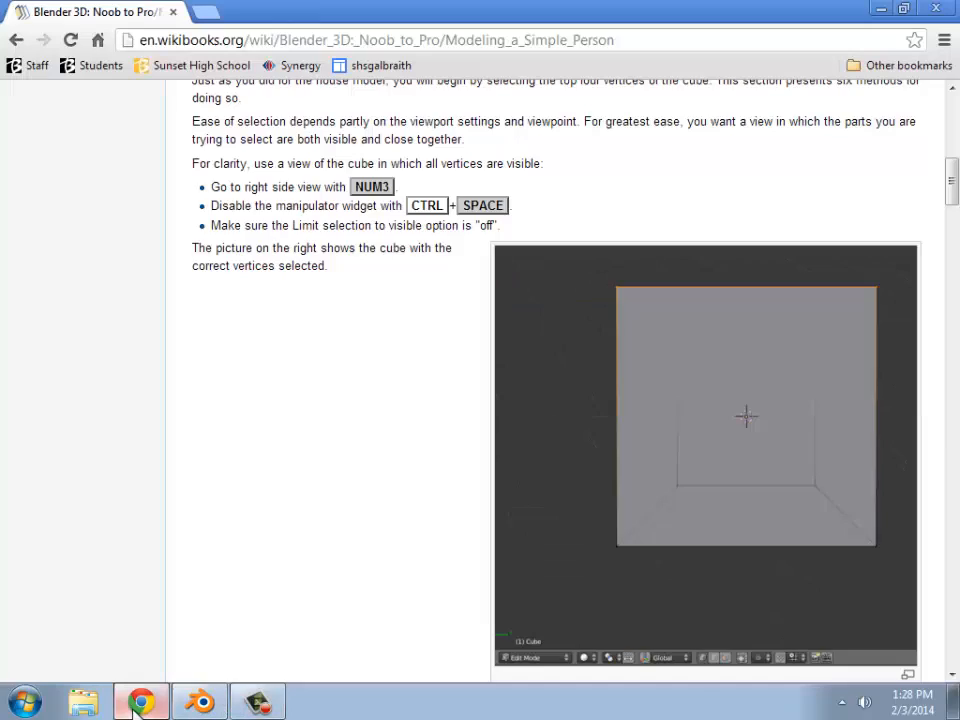
Scroll the tutorial to the Region Extrusion and Extruding a Leg snapping instructions.
scroll(down, 3)
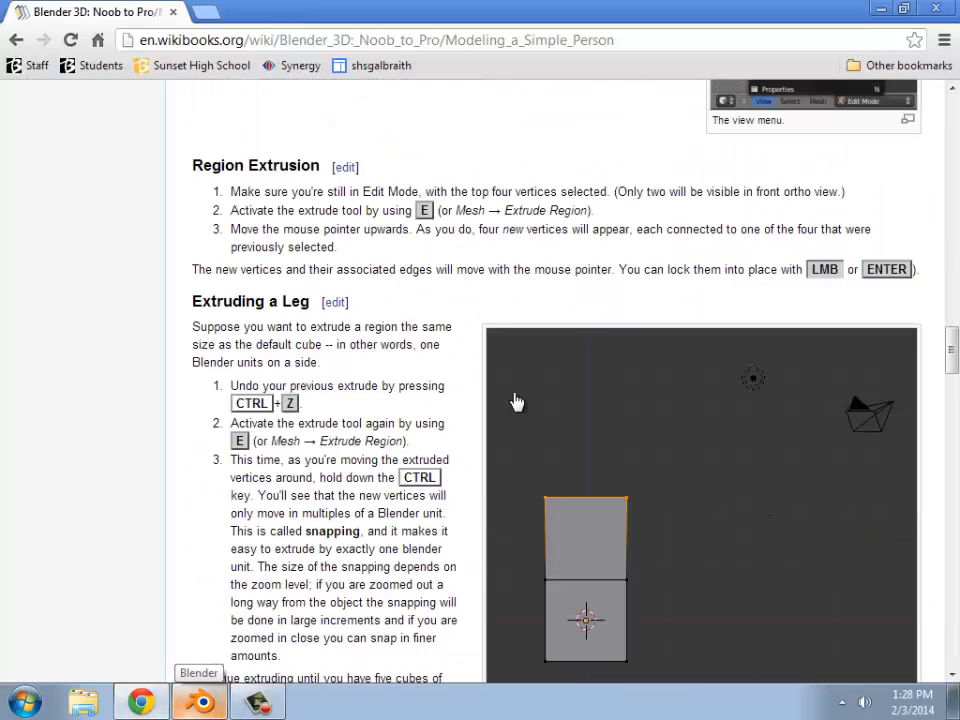
scroll(down, 3)
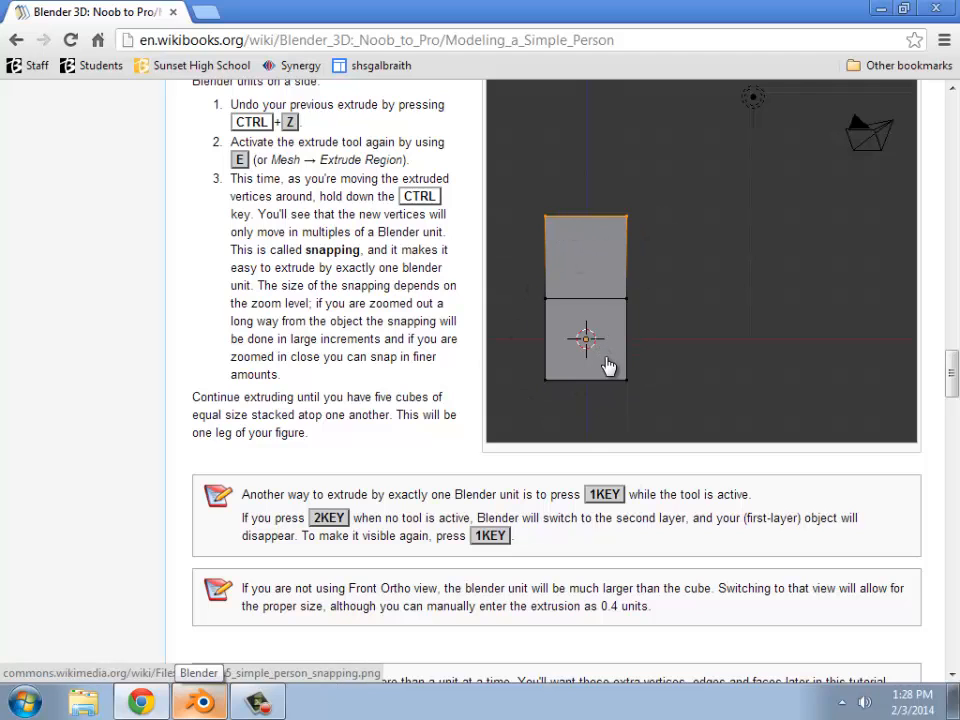
scroll(up, 3)
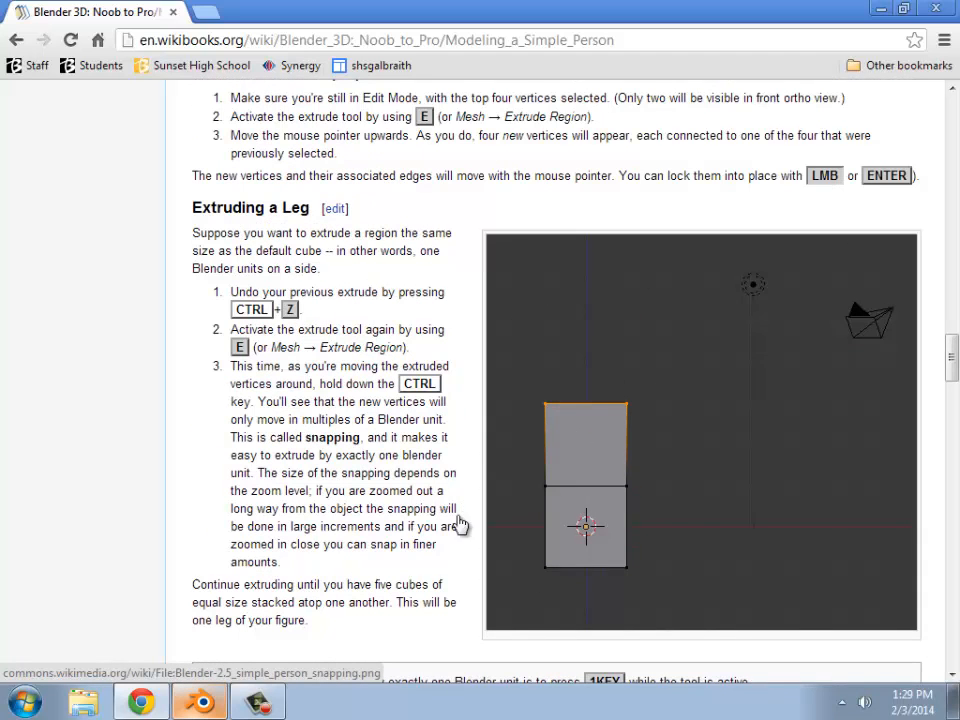
mouse_move(588, 578)
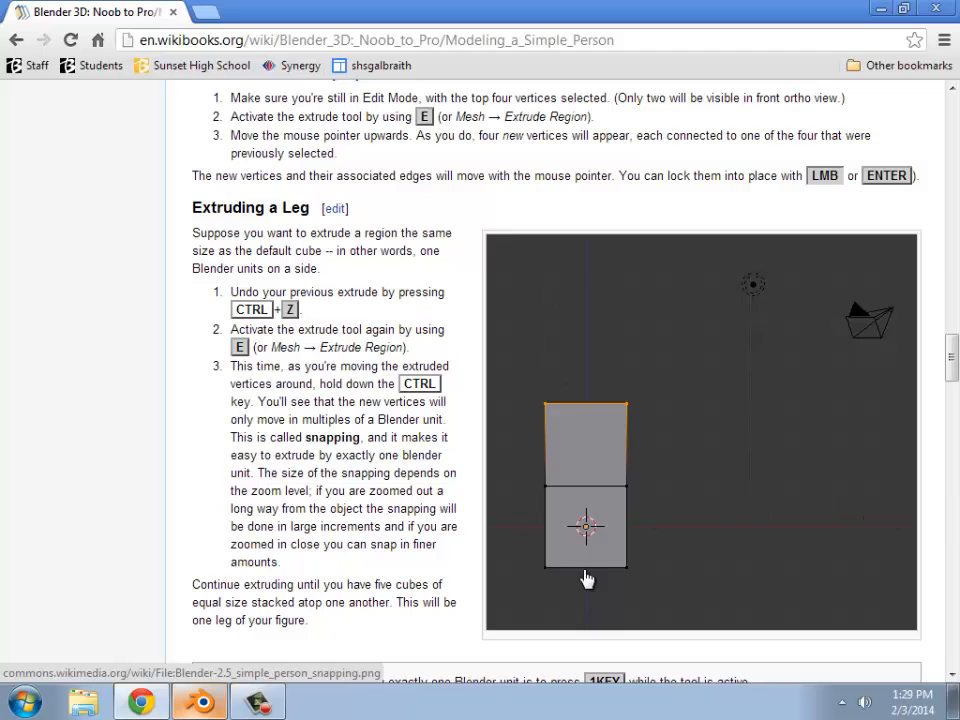
mouse_move(601, 443)
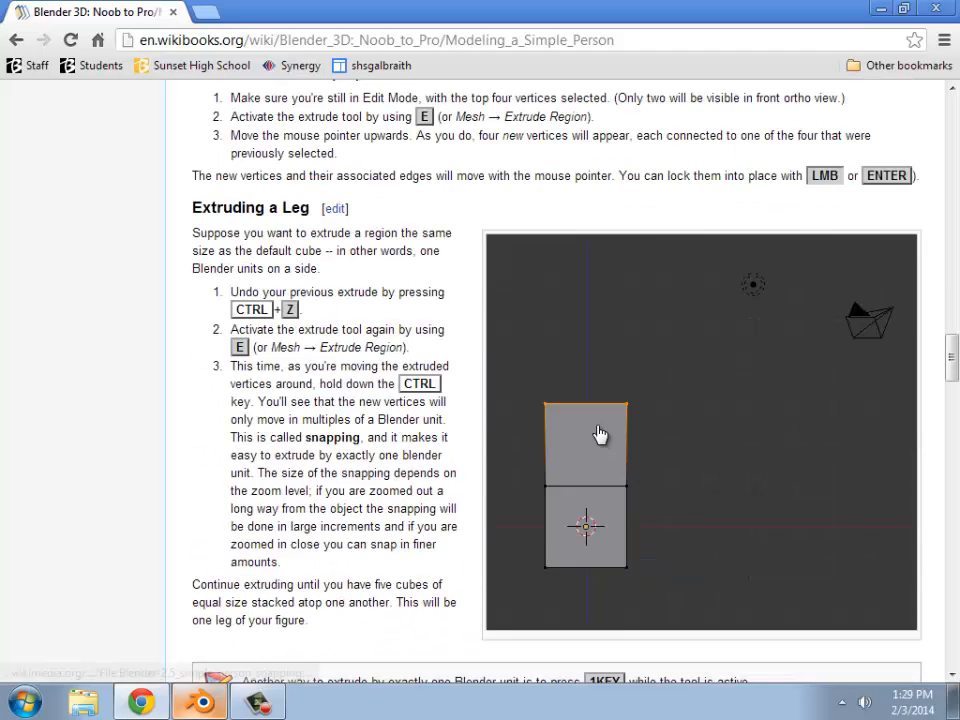
scroll(down, 3)
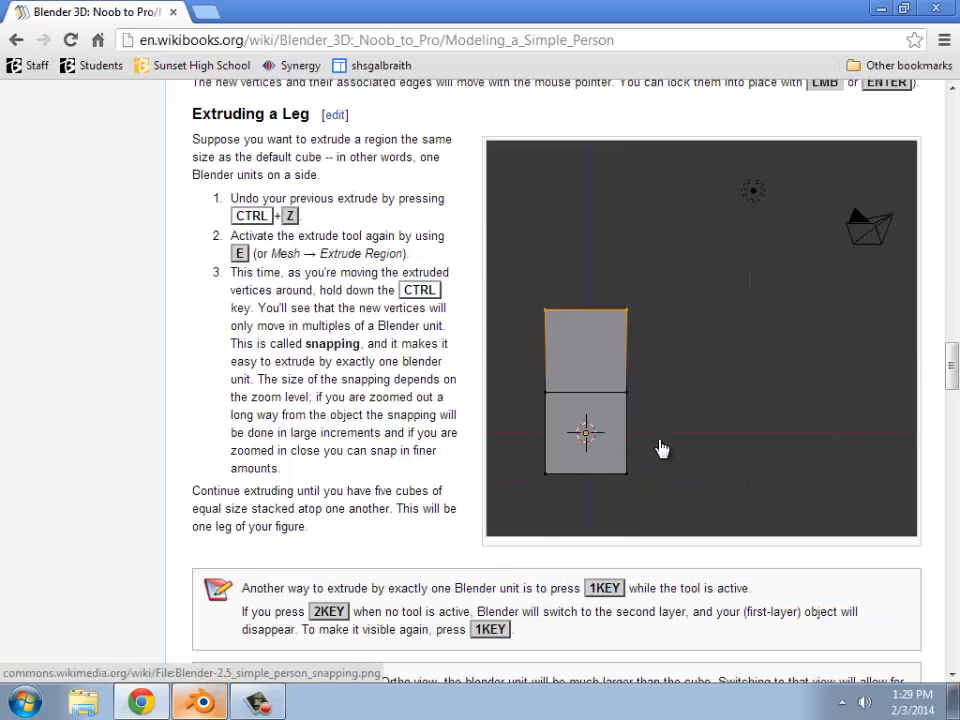
scroll(up, 3)
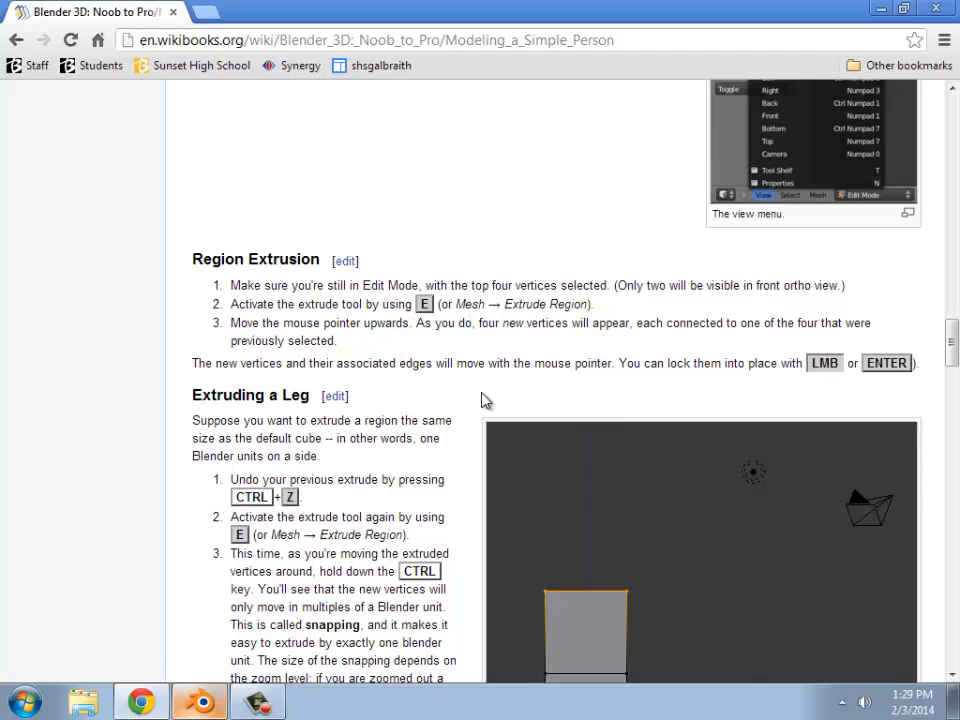
scroll(down, 3)
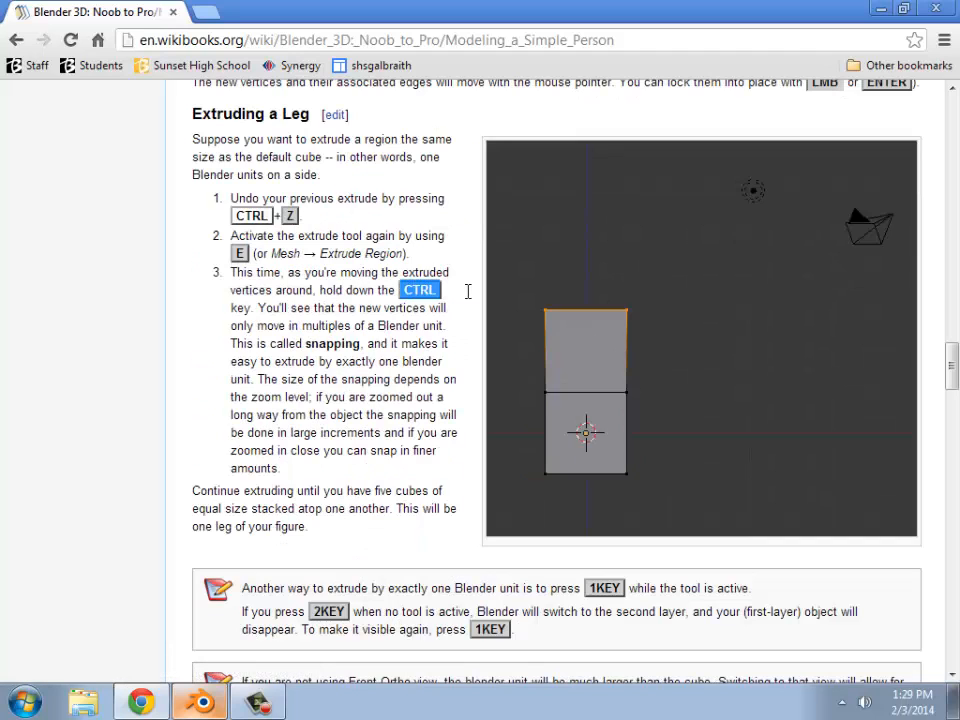
mouse_move(551, 421)
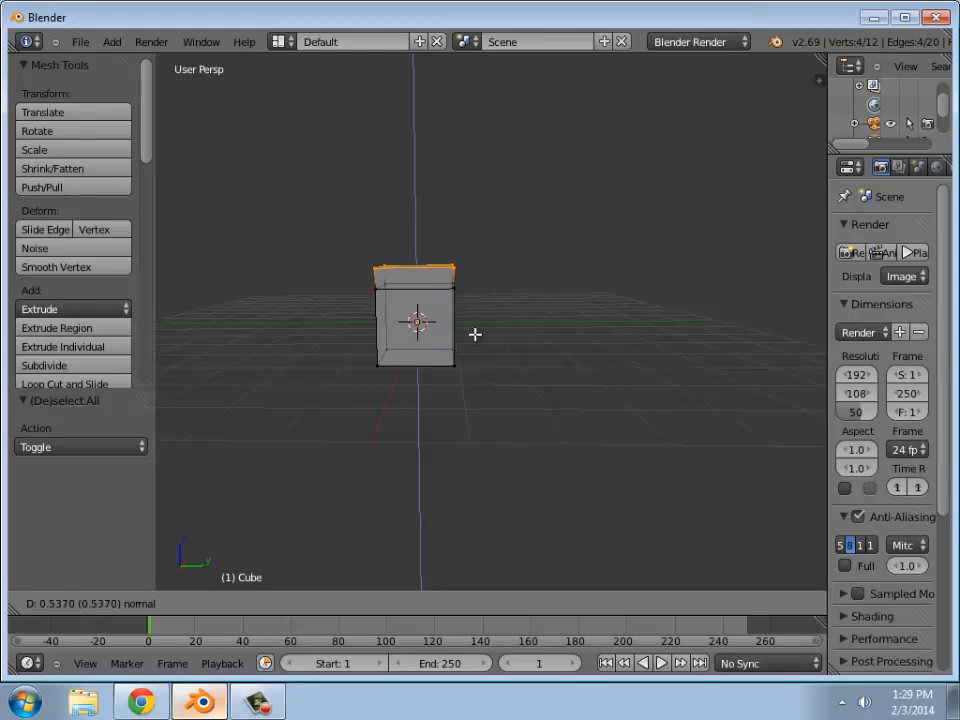
mouse_move(505, 278)
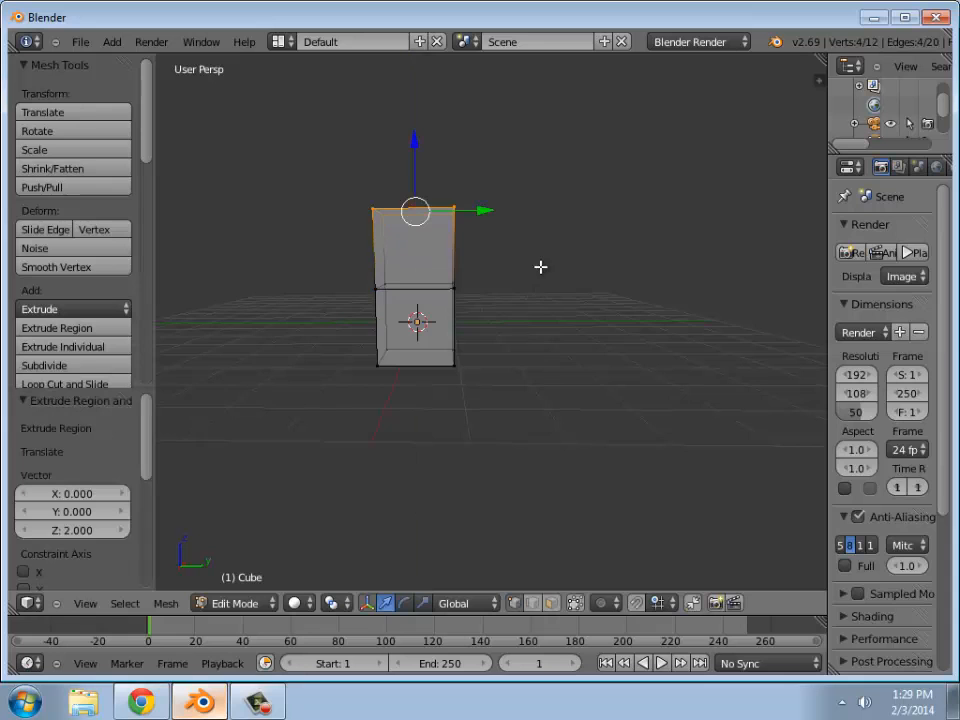
Orbit around the two stacked cubes, then skim the tutorial's next leg instructions.
drag(540, 267, 373, 351)
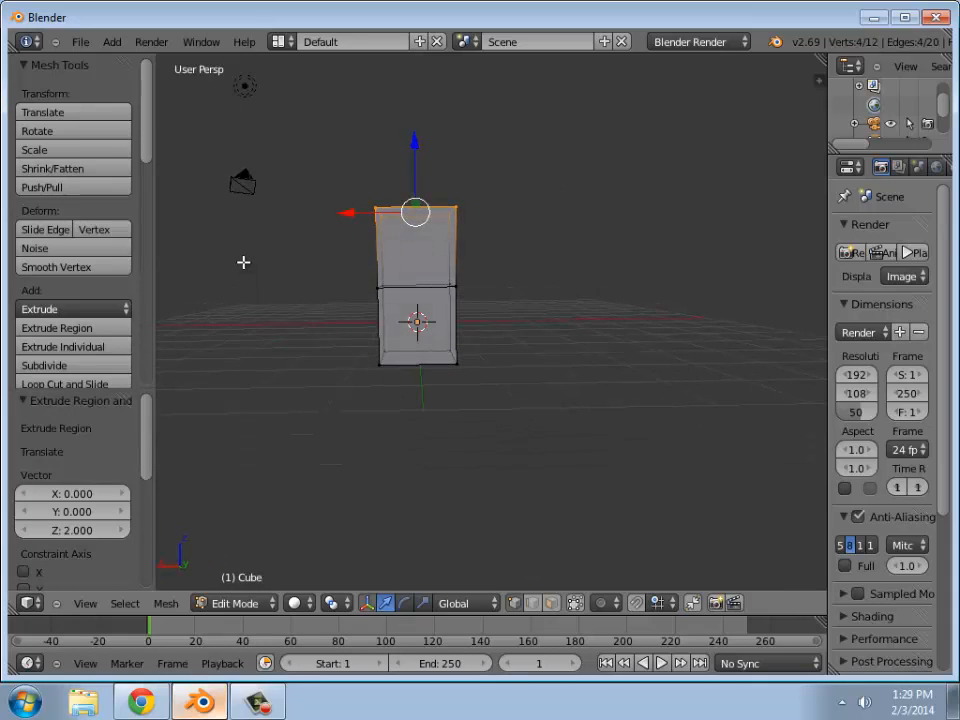
mouse_move(313, 257)
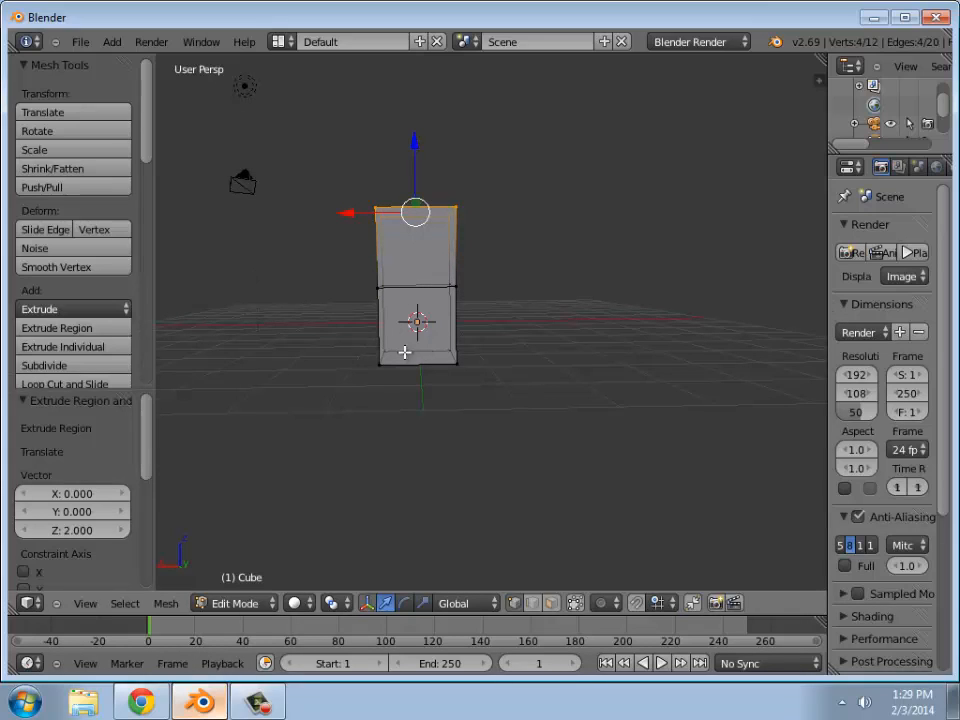
mouse_move(388, 199)
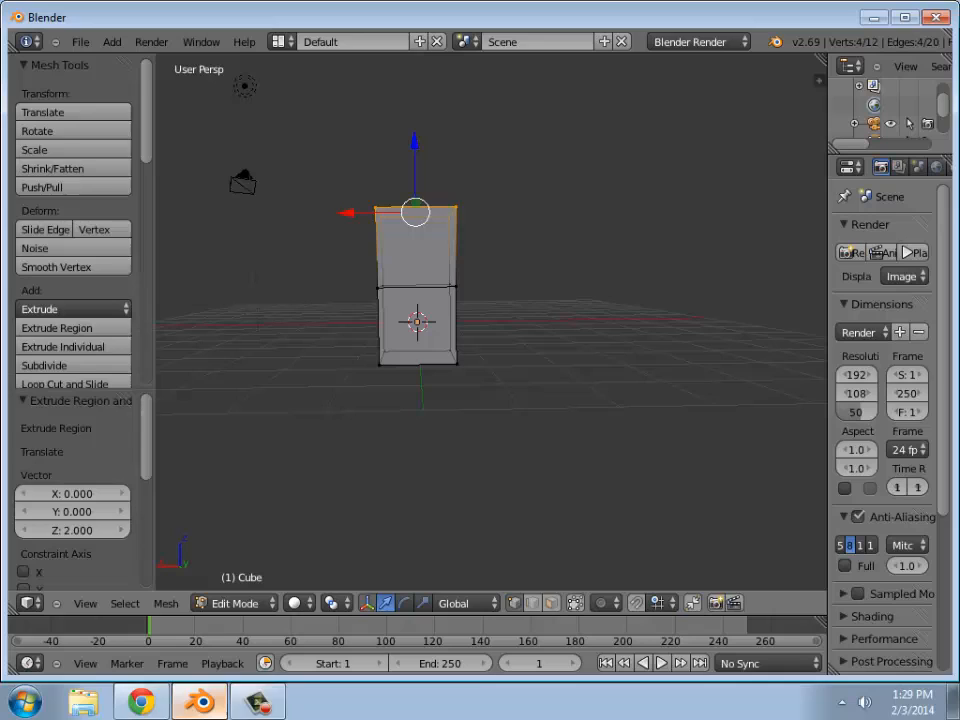
click(140, 700)
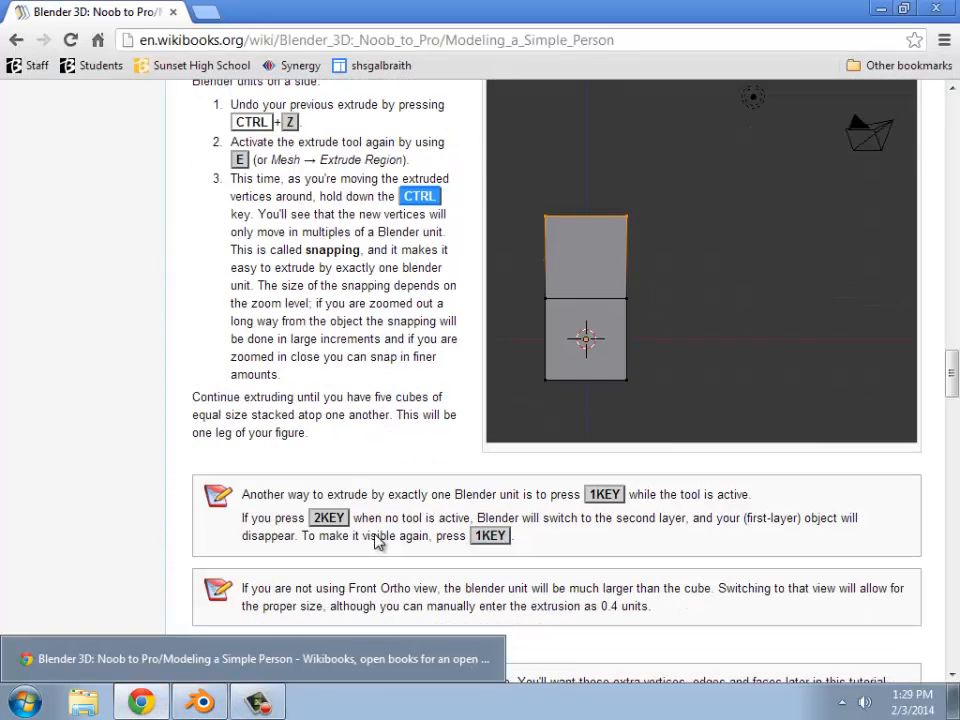
scroll(down, 3)
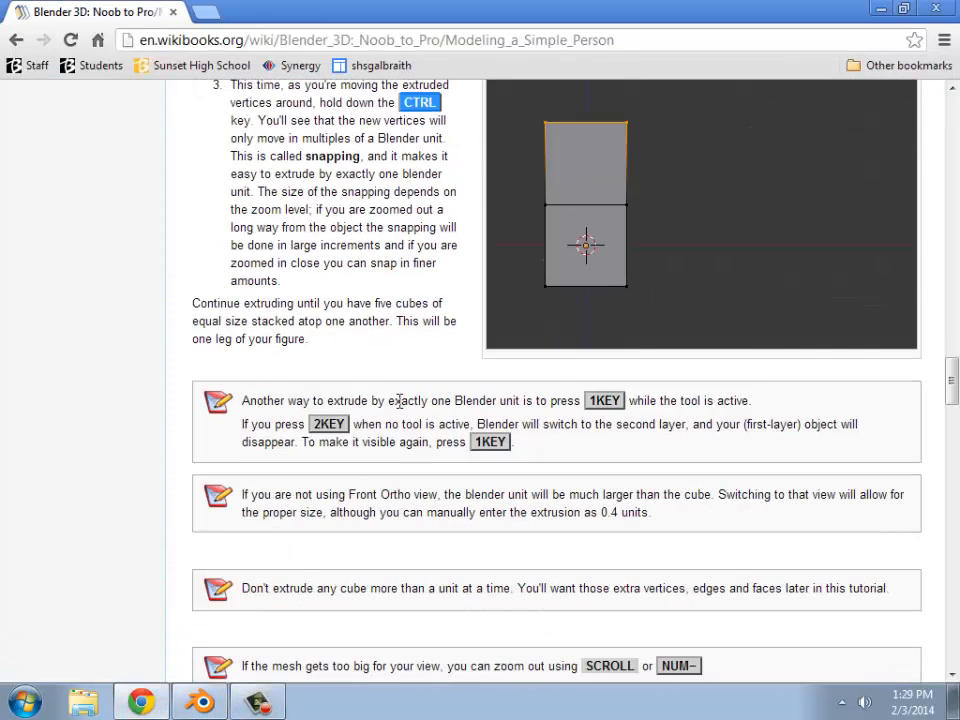
scroll(up, 3)
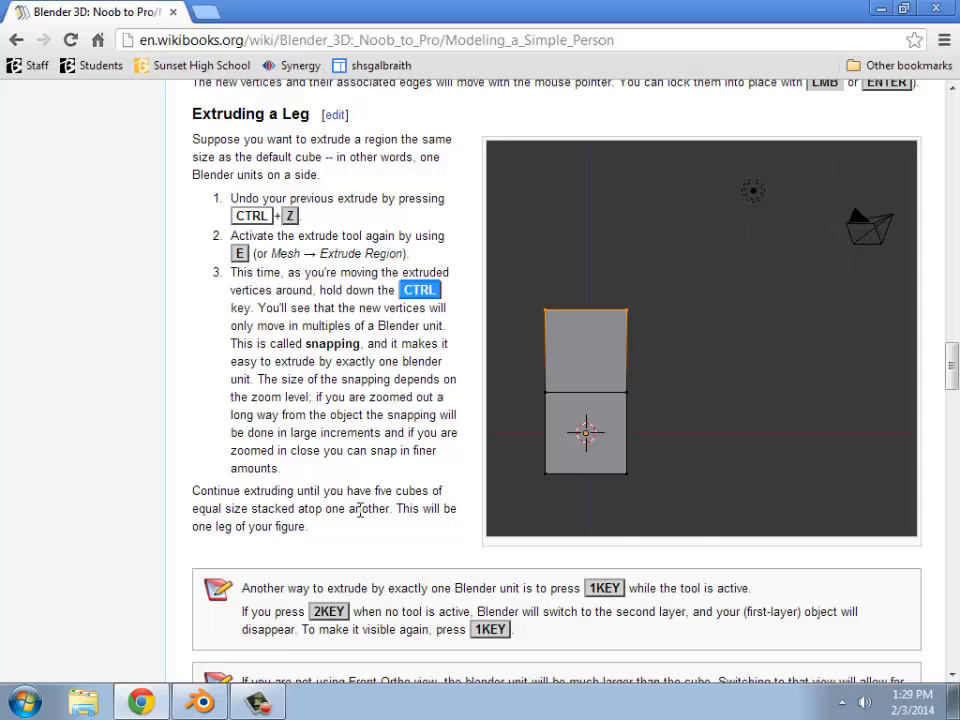
scroll(down, 3)
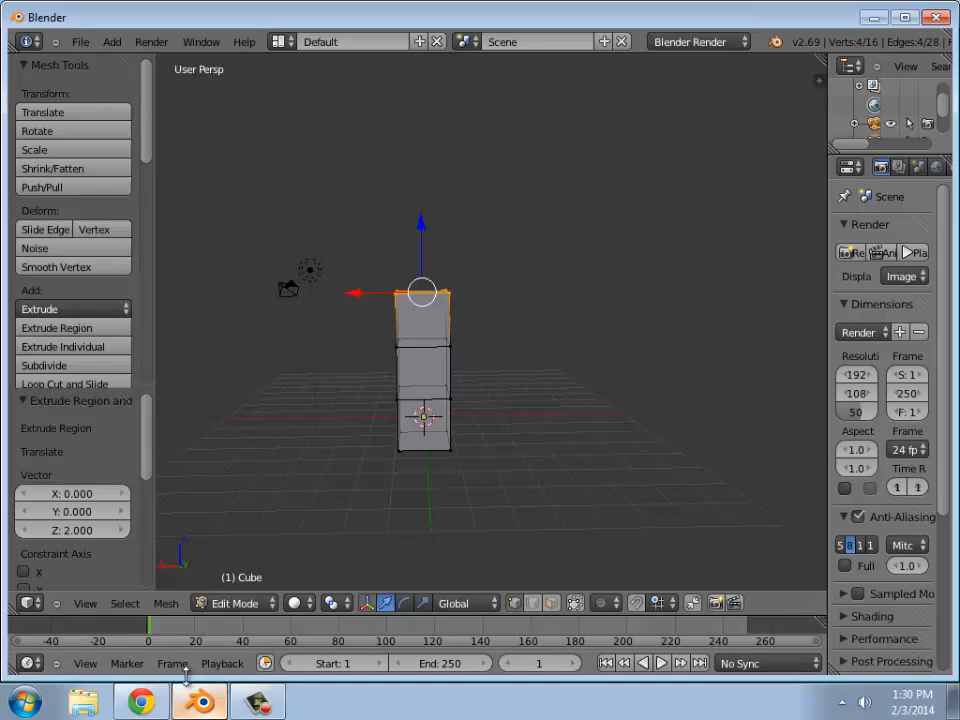
Extrude a third one-unit cube on top and return to the Extruding the Pelvis instructions.
click(141, 700)
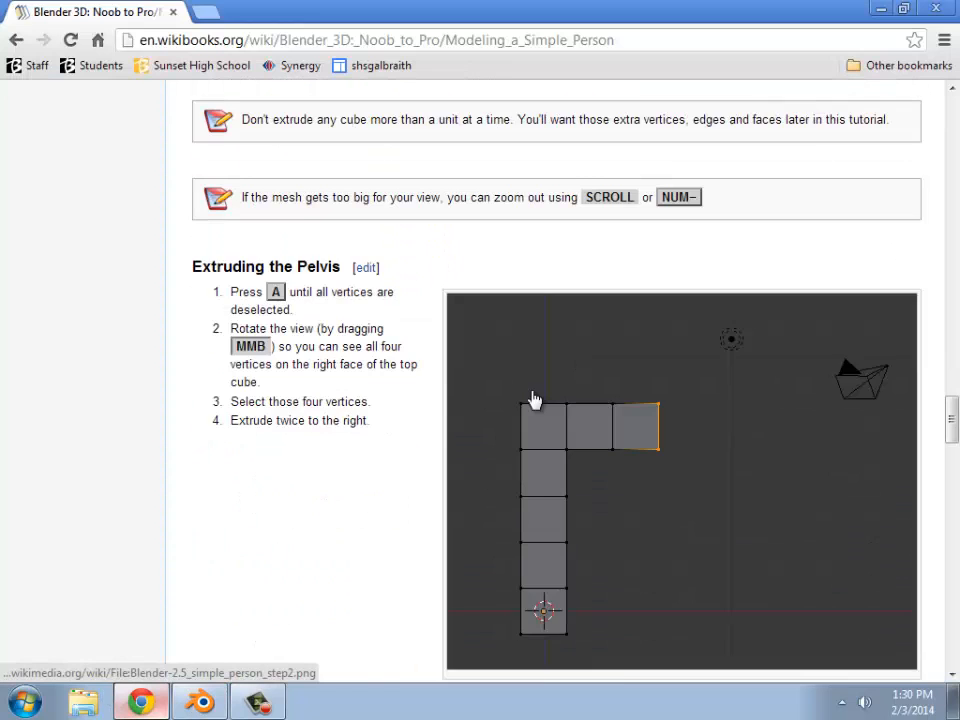
Scroll past Extruding the Pelvis and Extruding the Rest of the Body to Adding the Head.
scroll(down, 3)
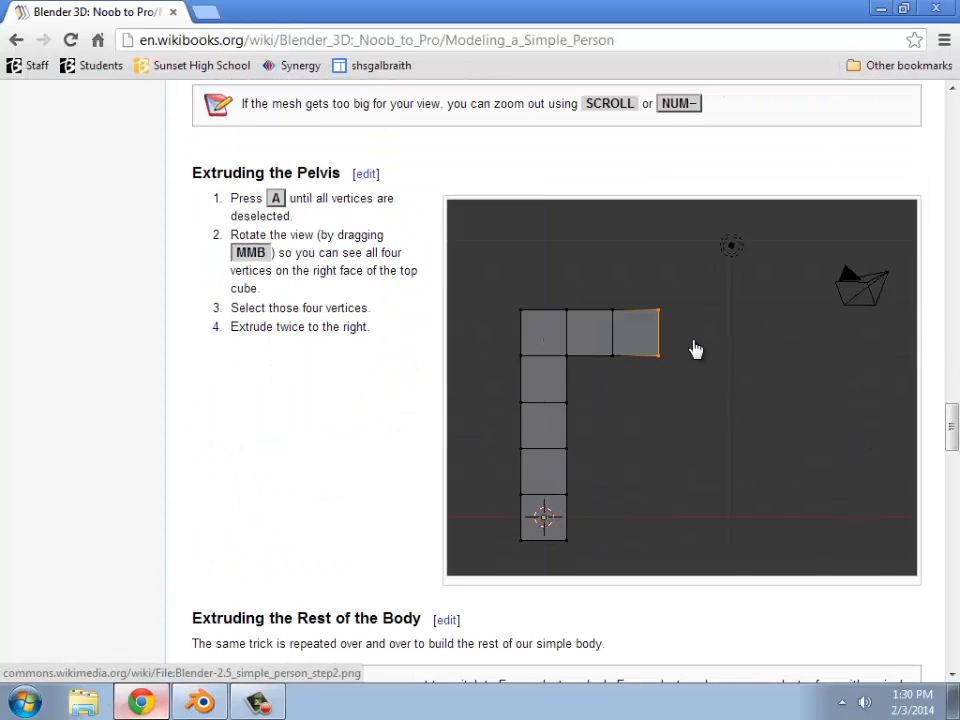
mouse_move(589, 528)
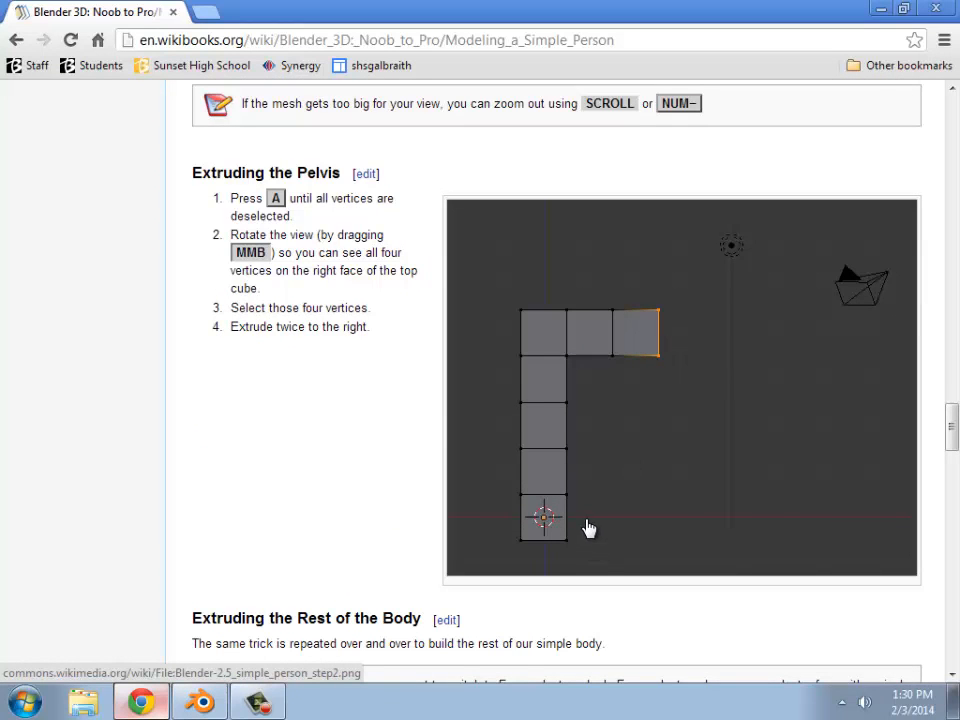
scroll(down, 3)
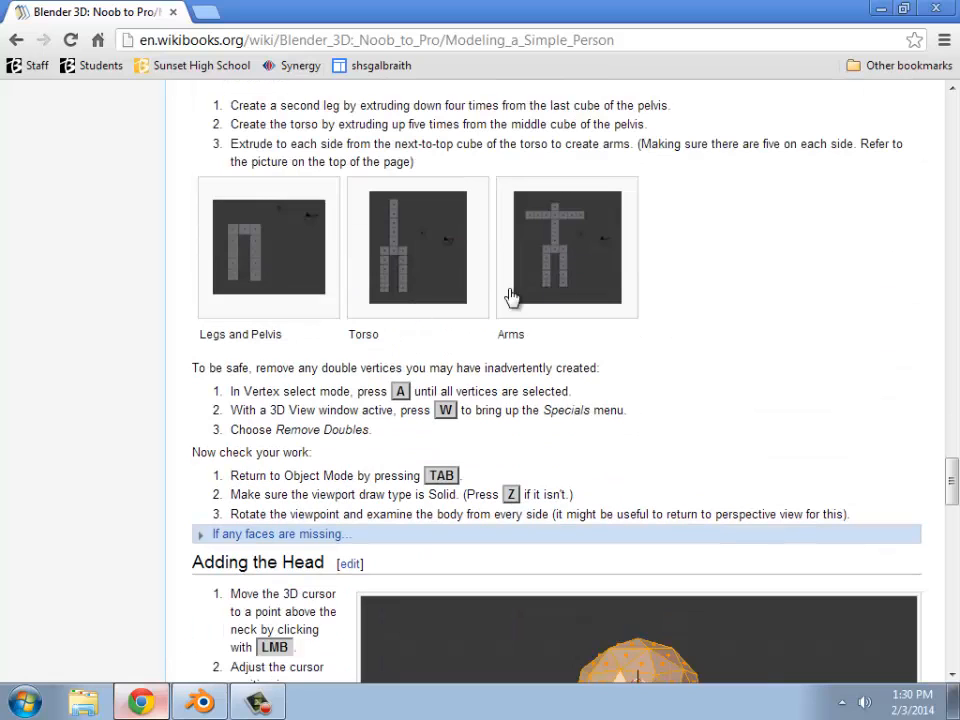
scroll(down, 3)
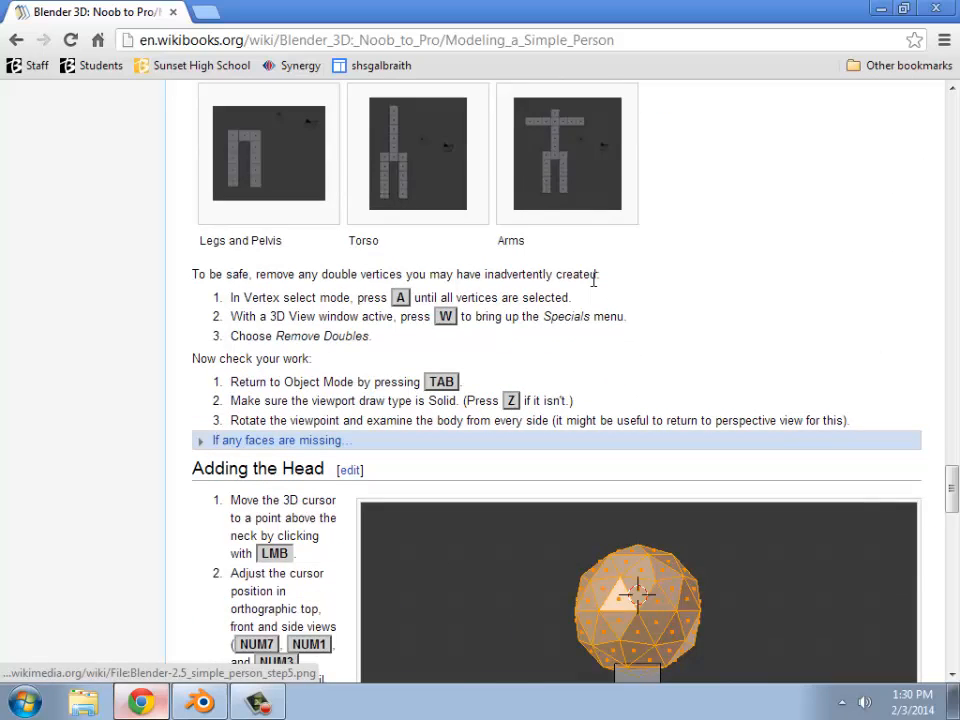
scroll(down, 3)
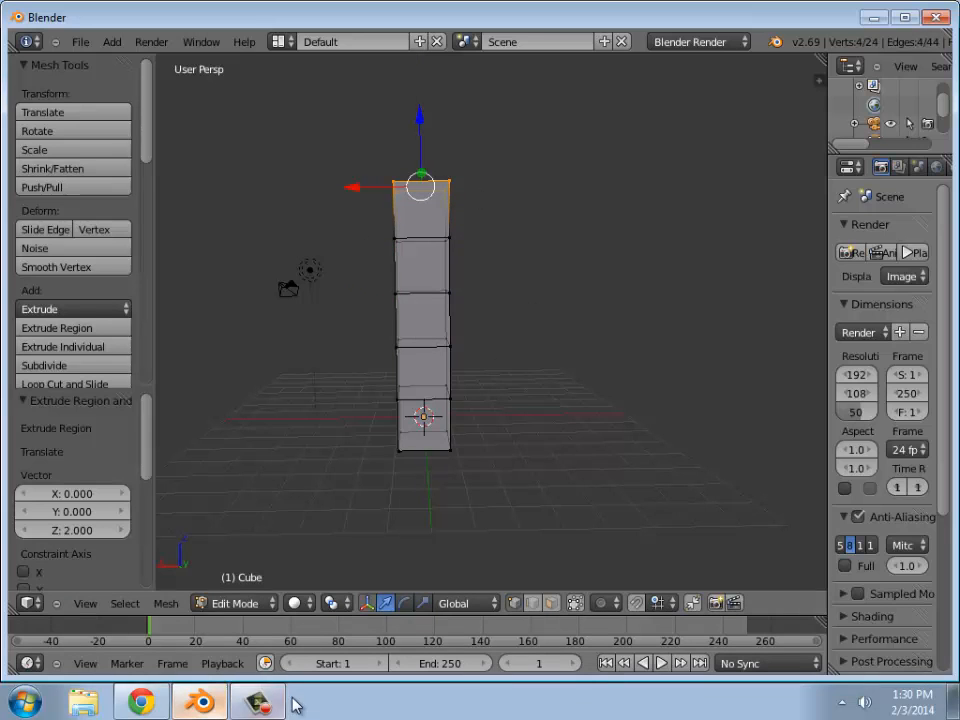
Build the two five-cube legs and pelvis, checking the tutorial's reference figure picture.
click(141, 700)
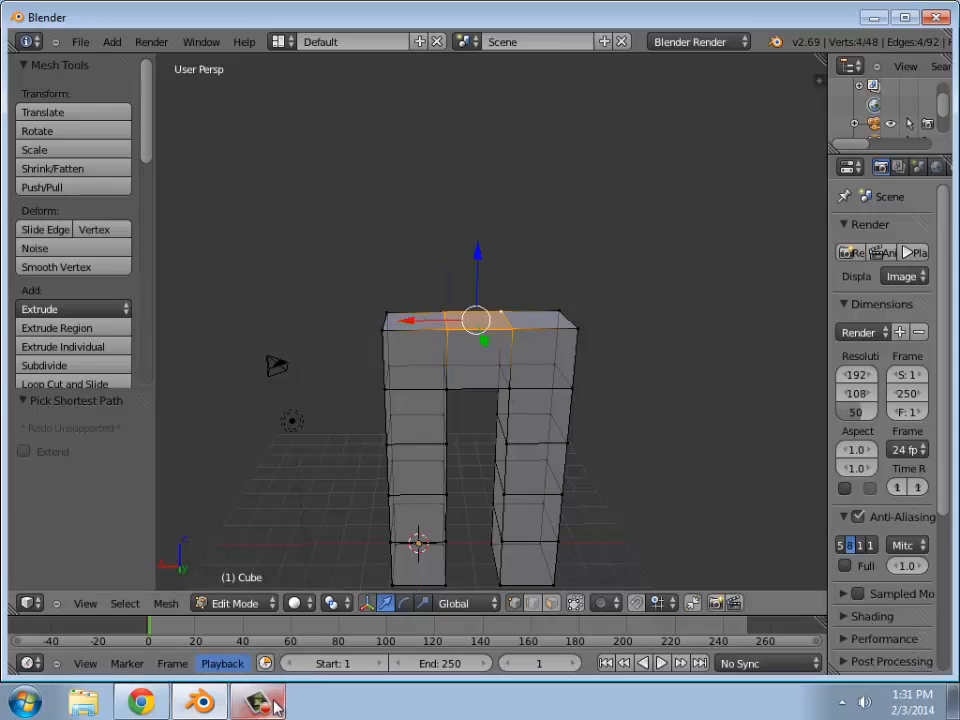
click(140, 700)
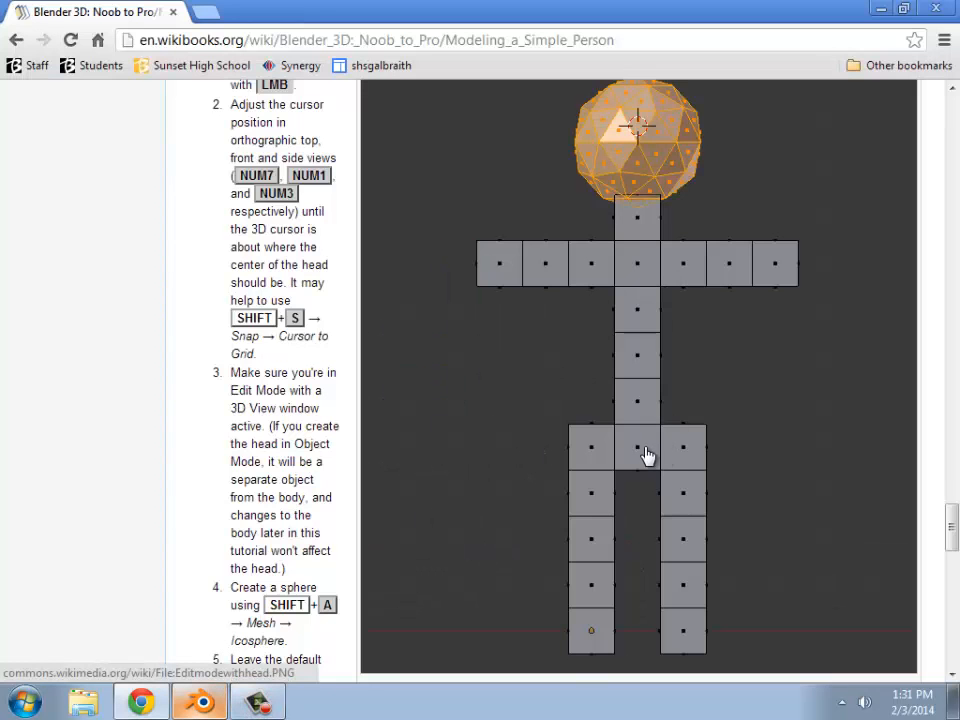
mouse_move(646, 279)
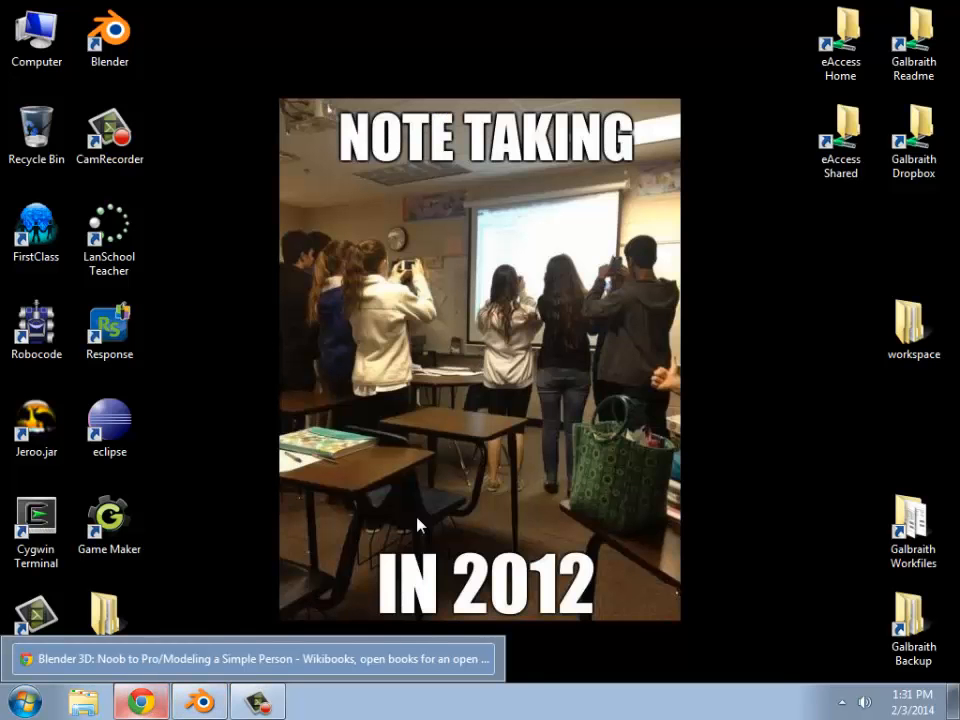
click(197, 700)
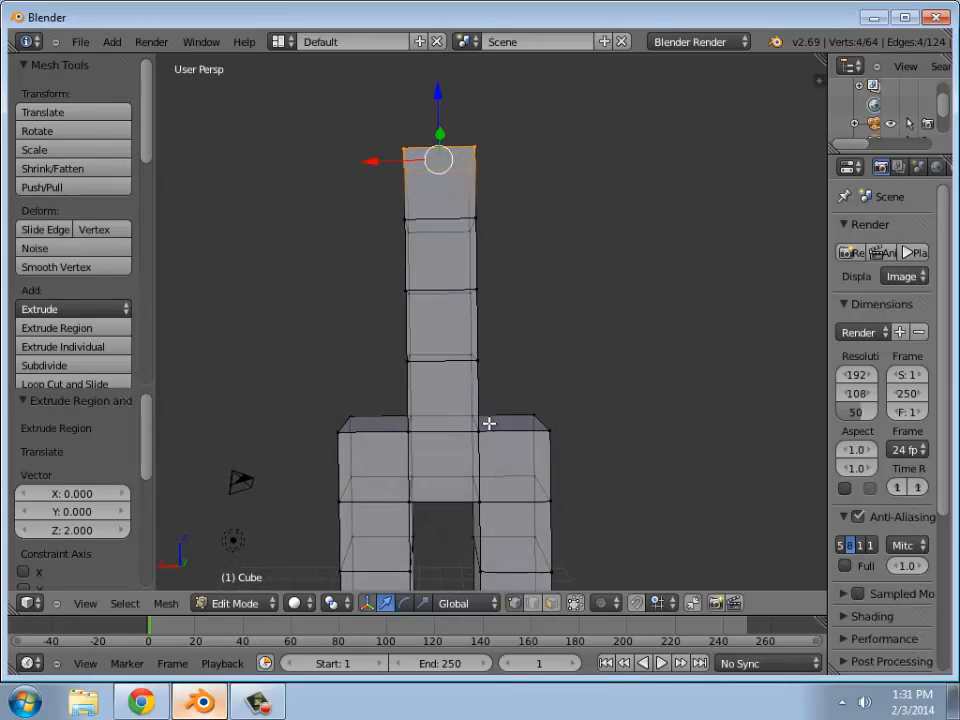
Extrude the torso up and an arm to each side, orbiting to view the arms frontally.
click(140, 700)
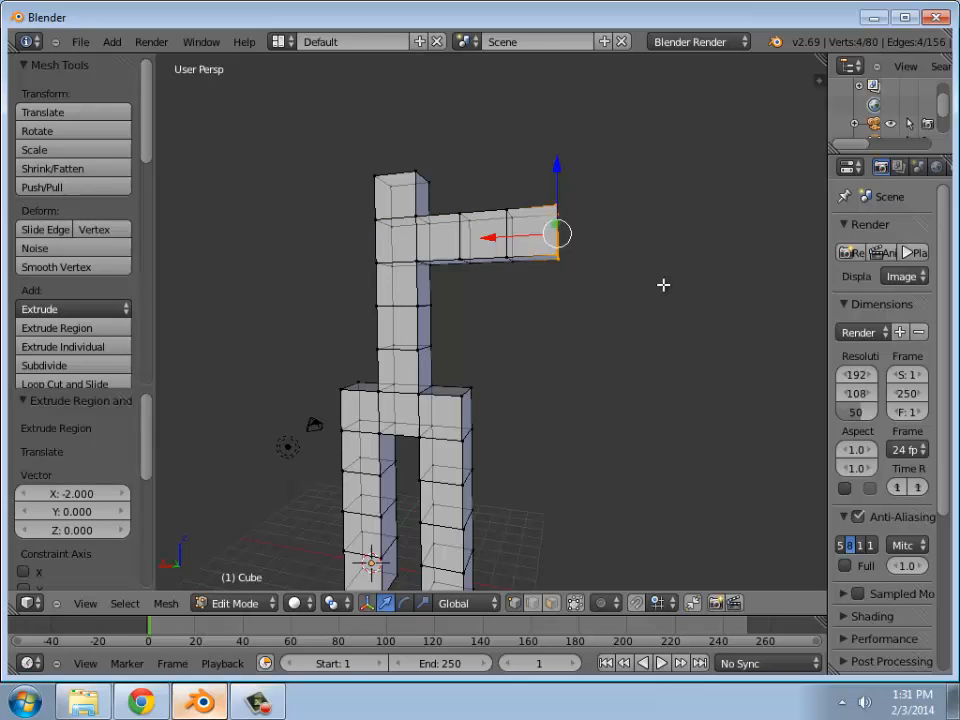
click(140, 700)
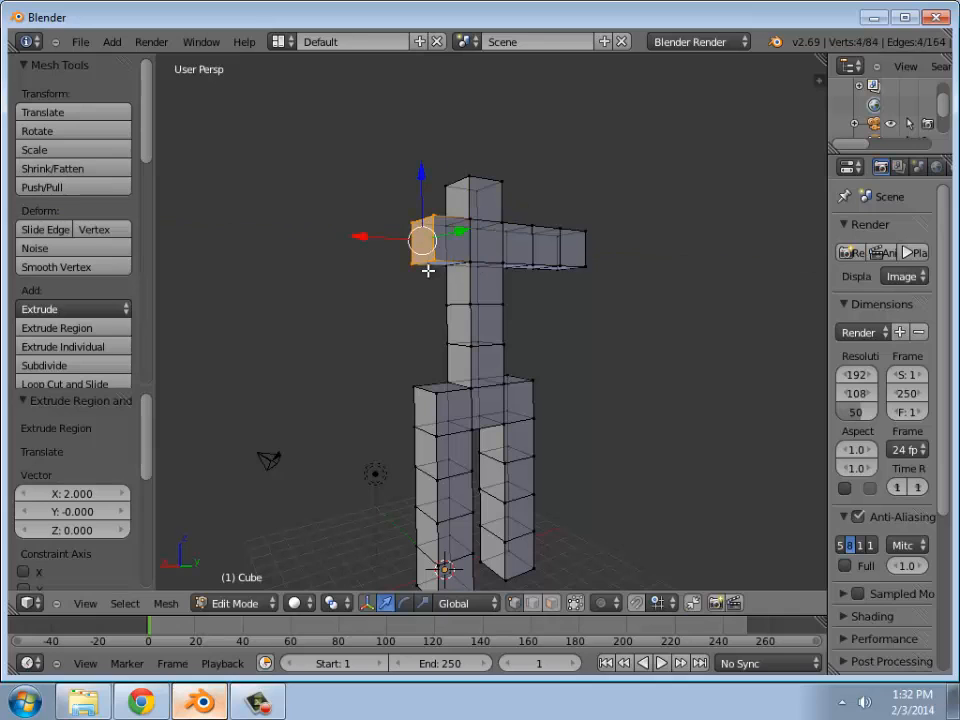
drag(420, 238, 382, 238)
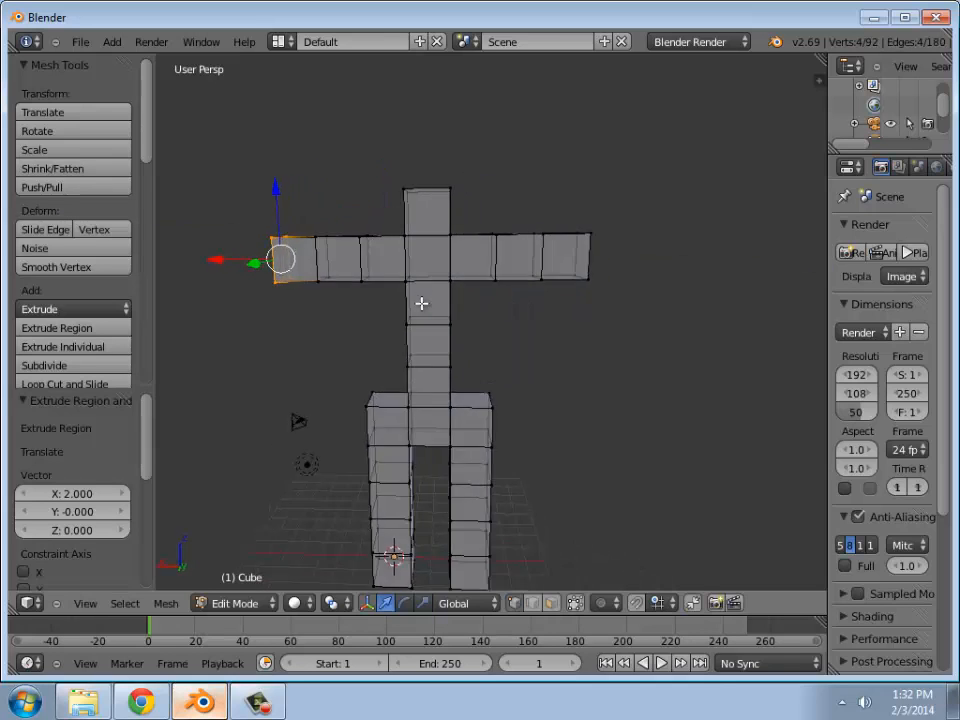
click(140, 700)
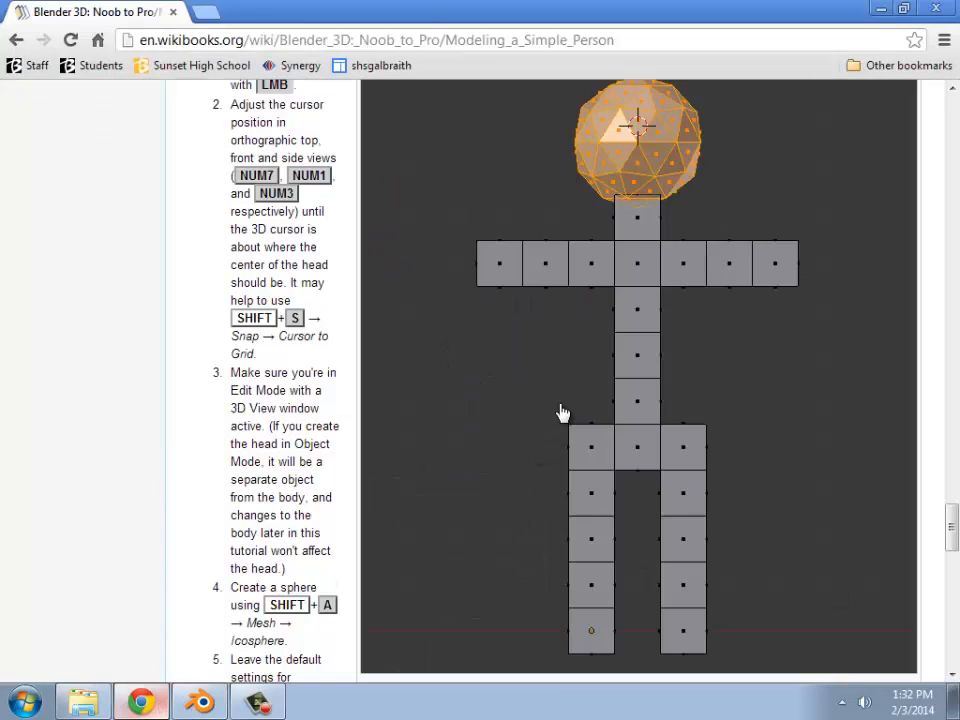
Scroll the Wikibooks page to review the Adding the Head steps and icosphere picture.
scroll(up, 3)
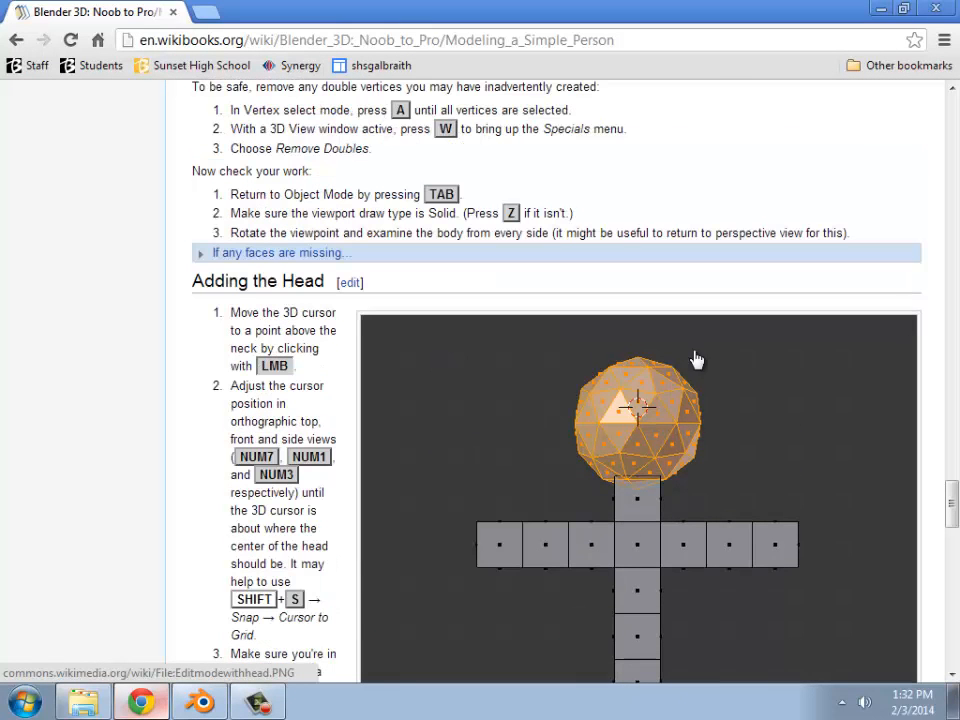
mouse_move(538, 412)
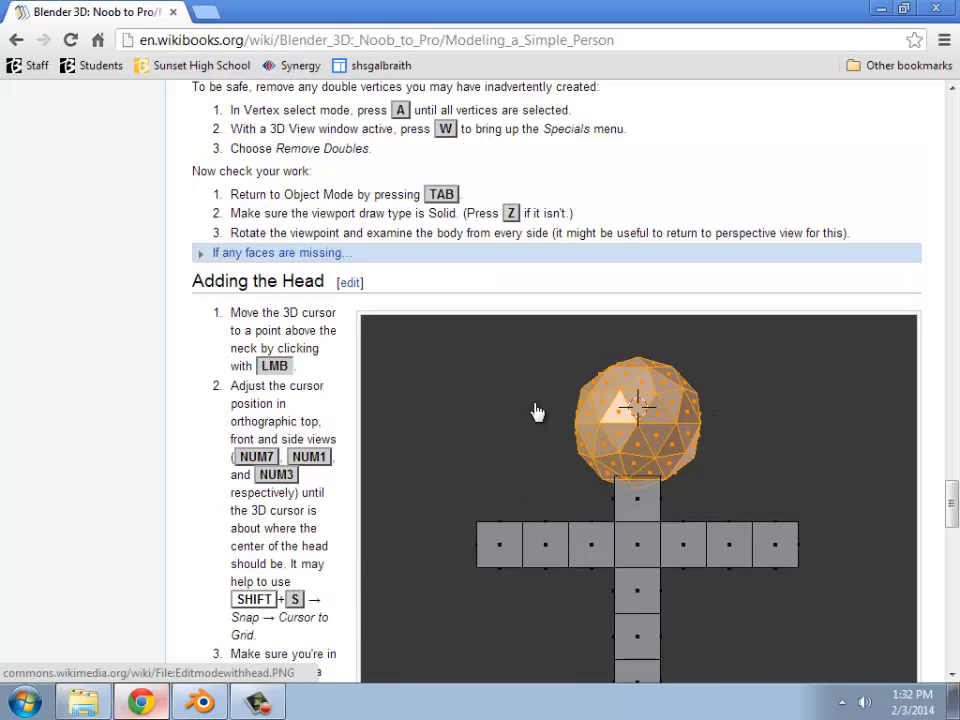
mouse_move(635, 388)
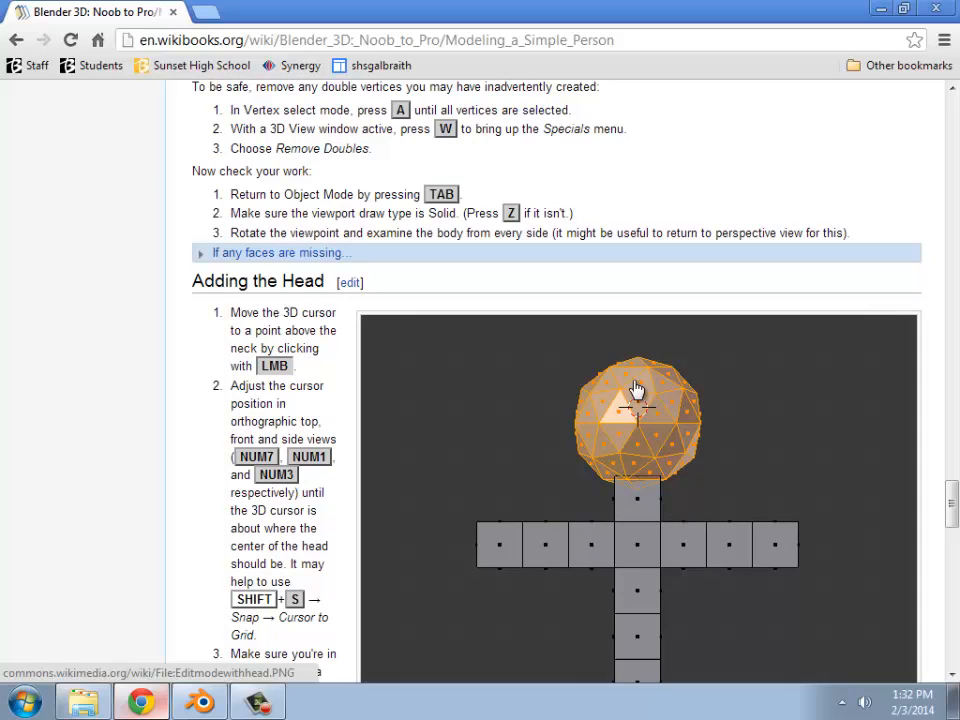
mouse_move(510, 435)
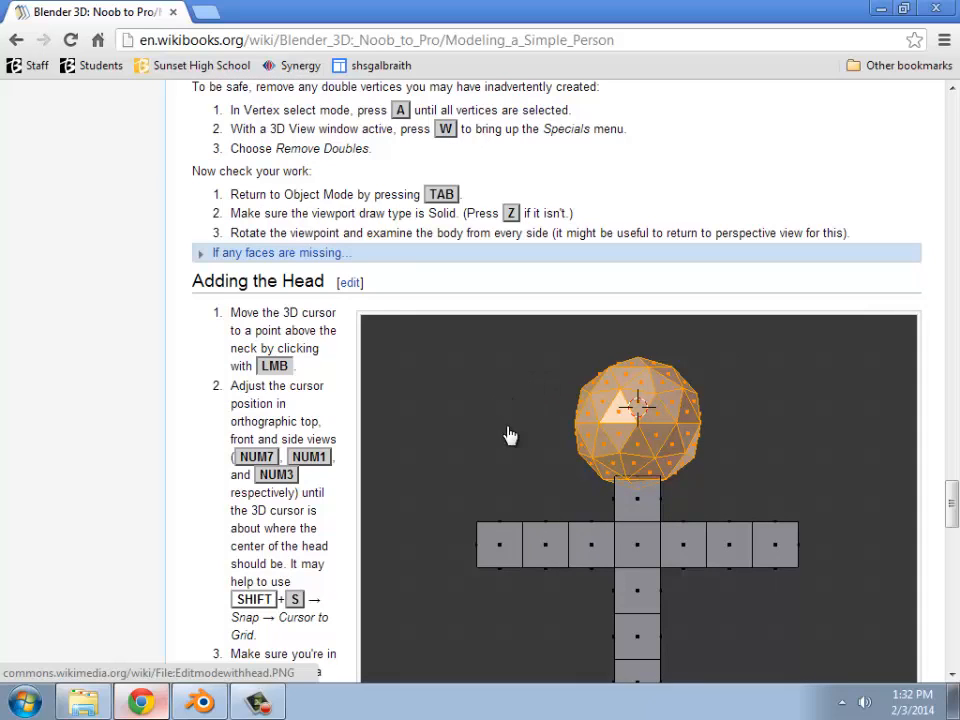
mouse_move(650, 483)
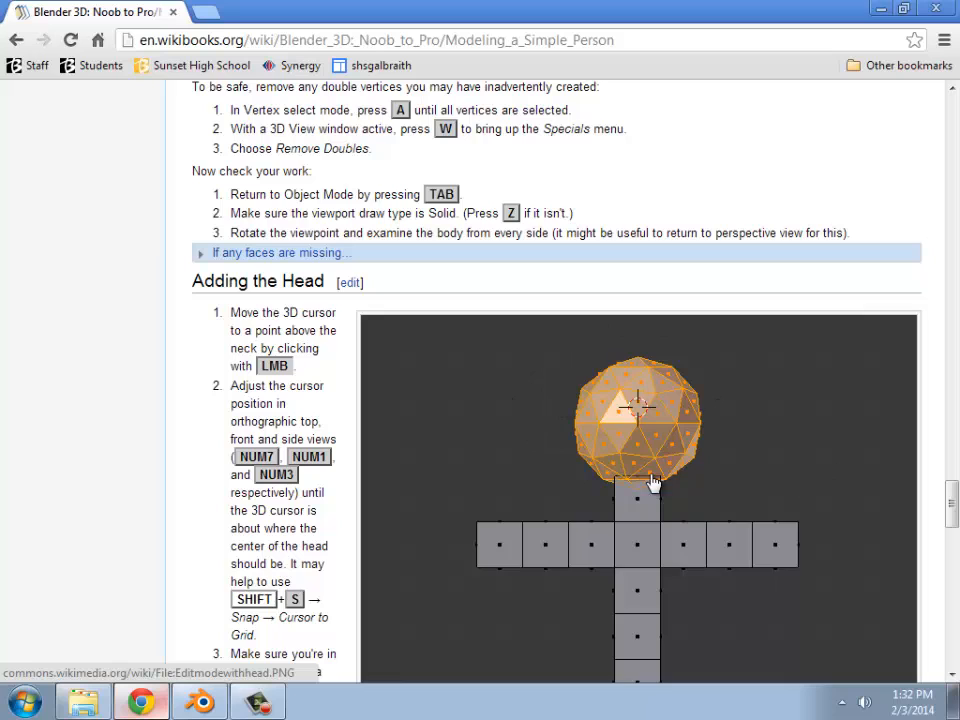
mouse_move(632, 447)
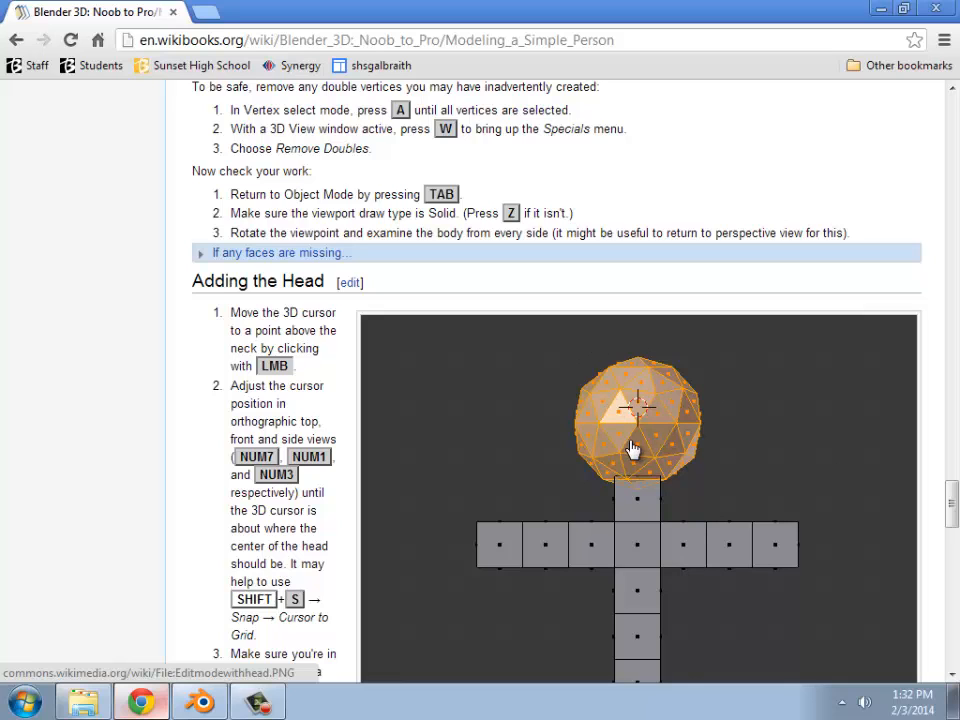
mouse_move(650, 518)
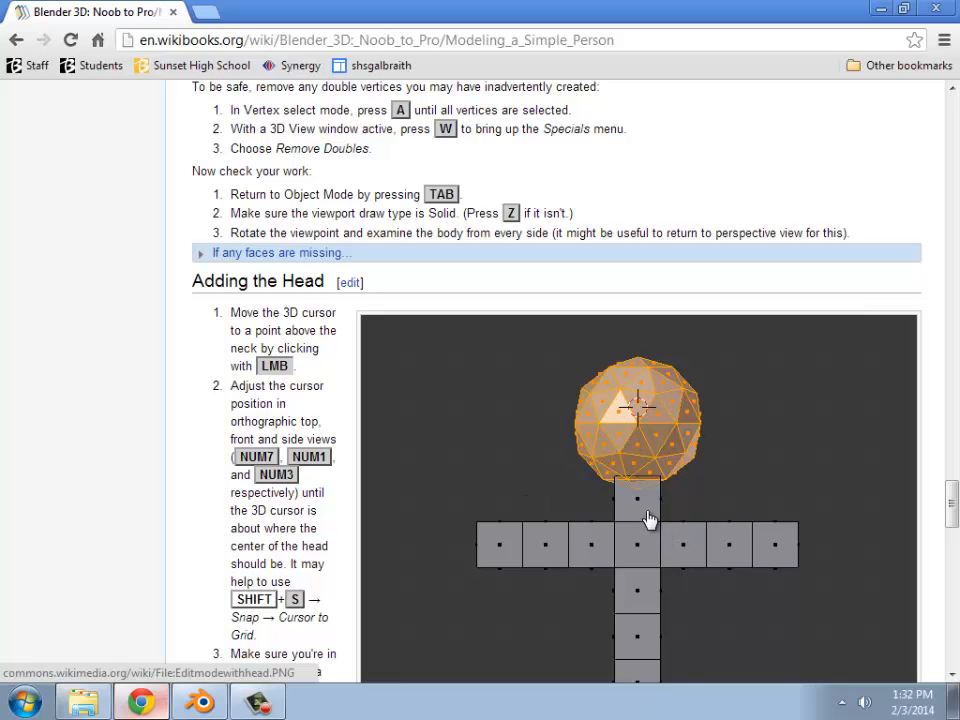
scroll(down, 3)
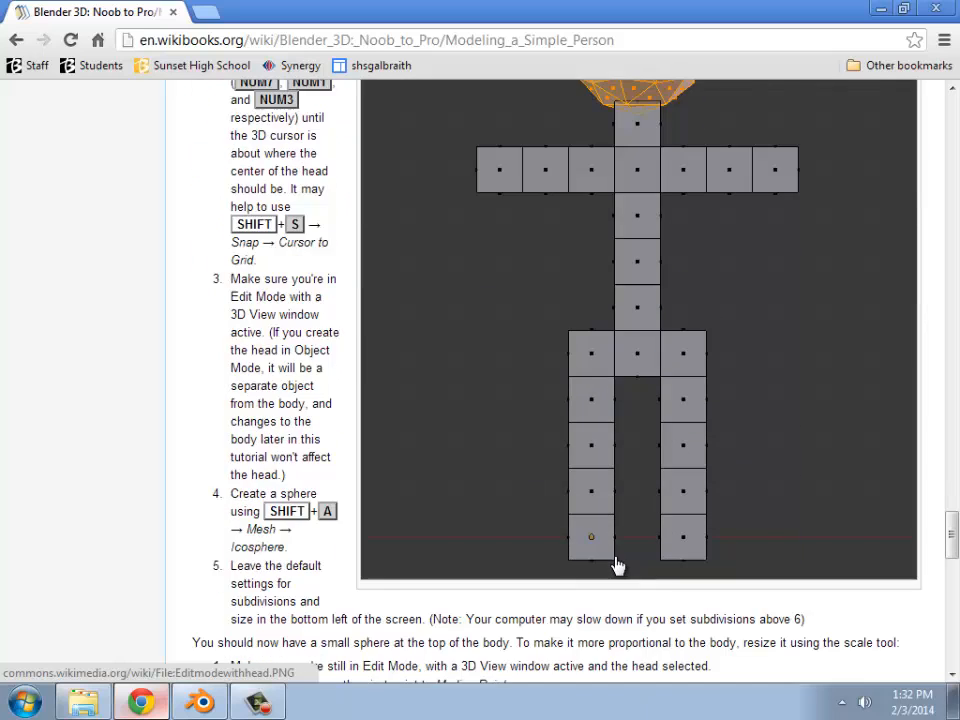
scroll(up, 3)
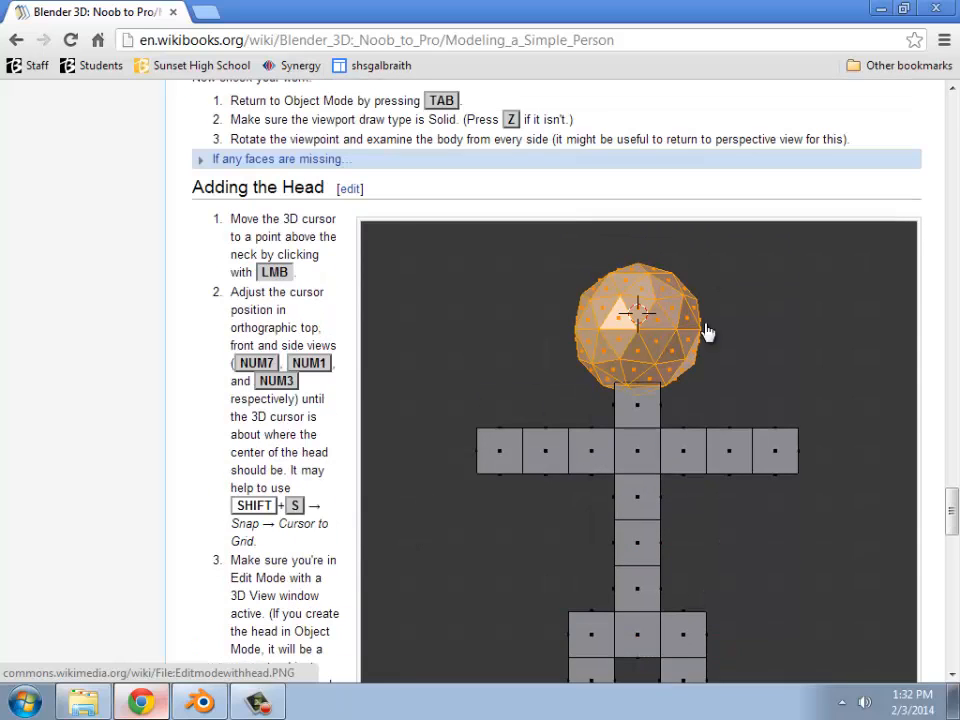
mouse_move(688, 472)
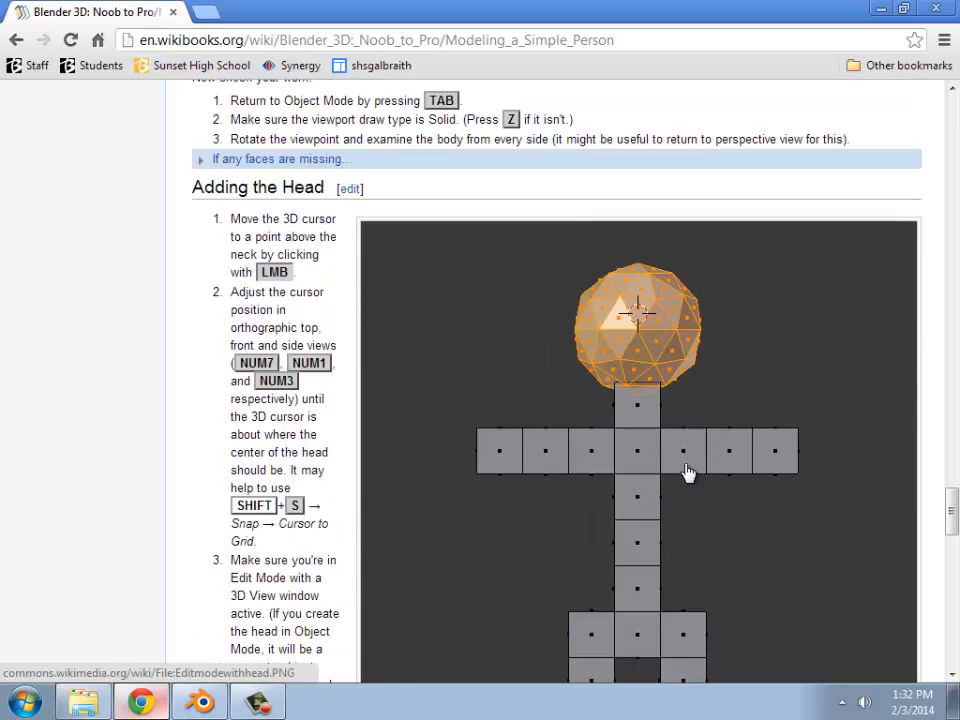
mouse_move(727, 548)
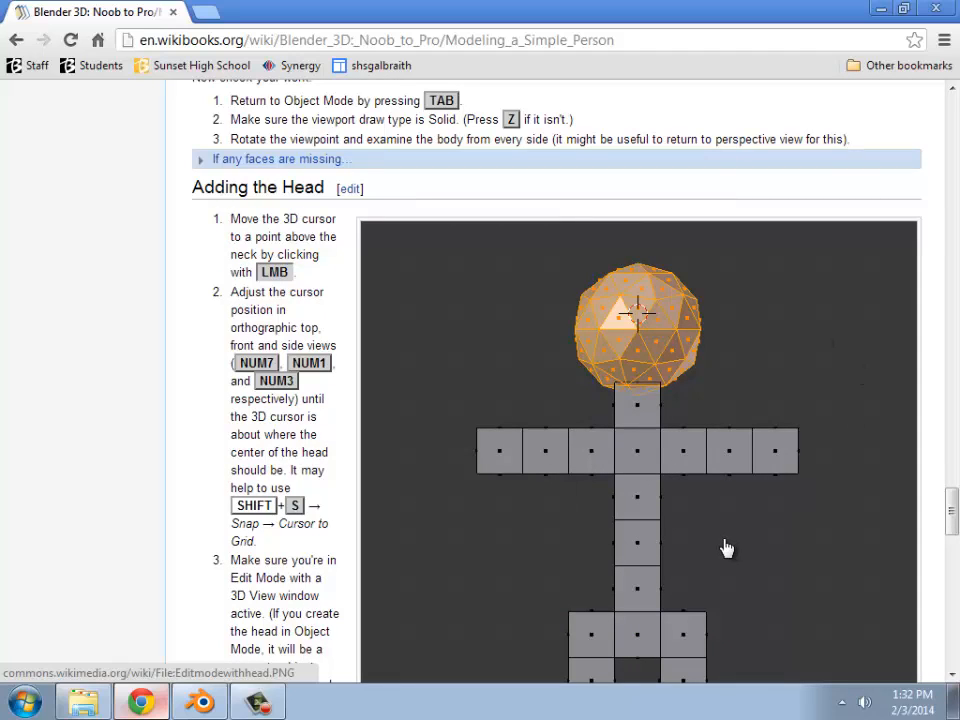
mouse_move(720, 443)
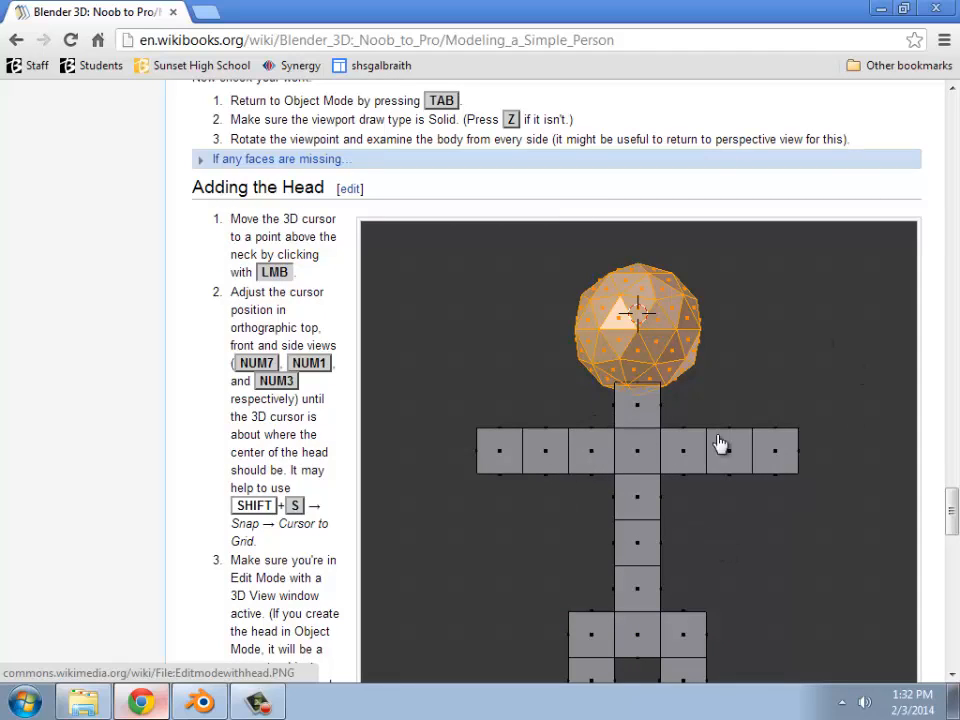
mouse_move(660, 315)
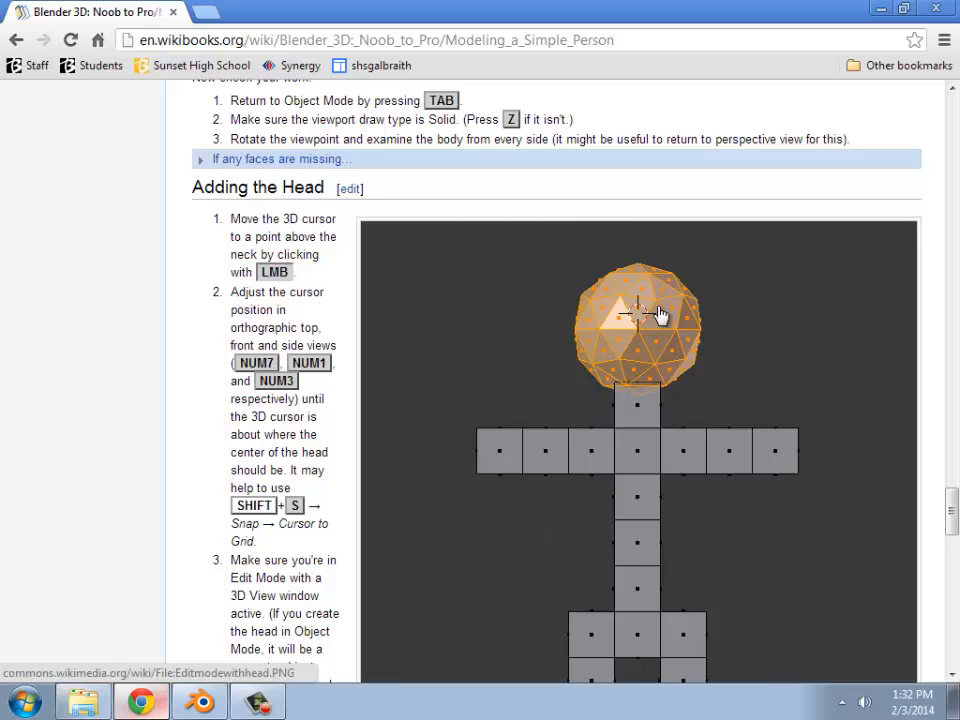
mouse_move(335, 280)
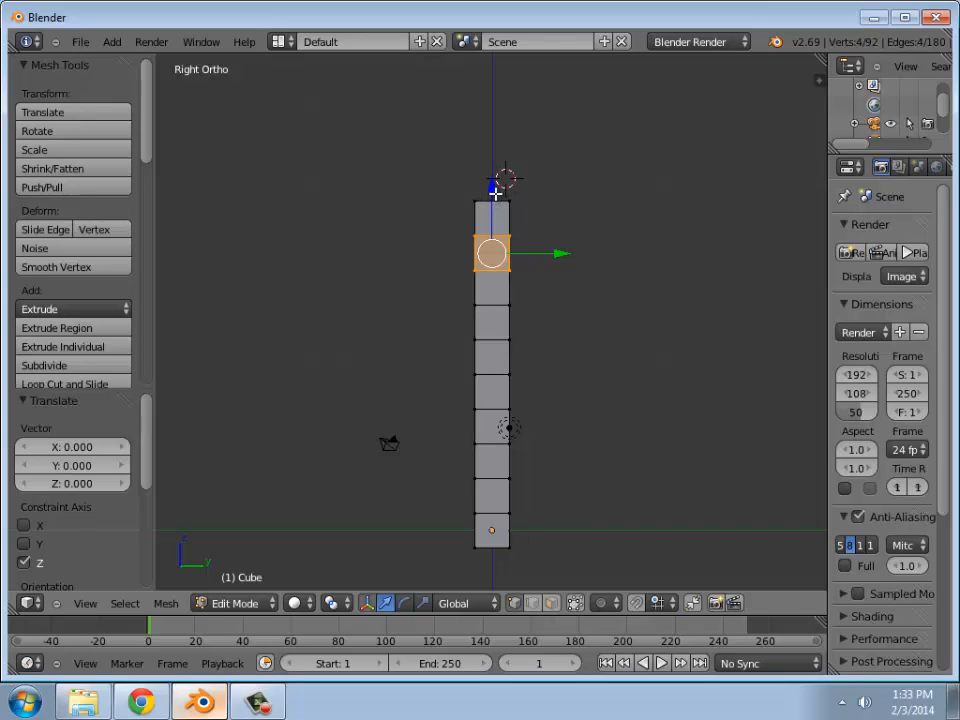
Place the 3D cursor just above the stick figure's neck.
click(491, 201)
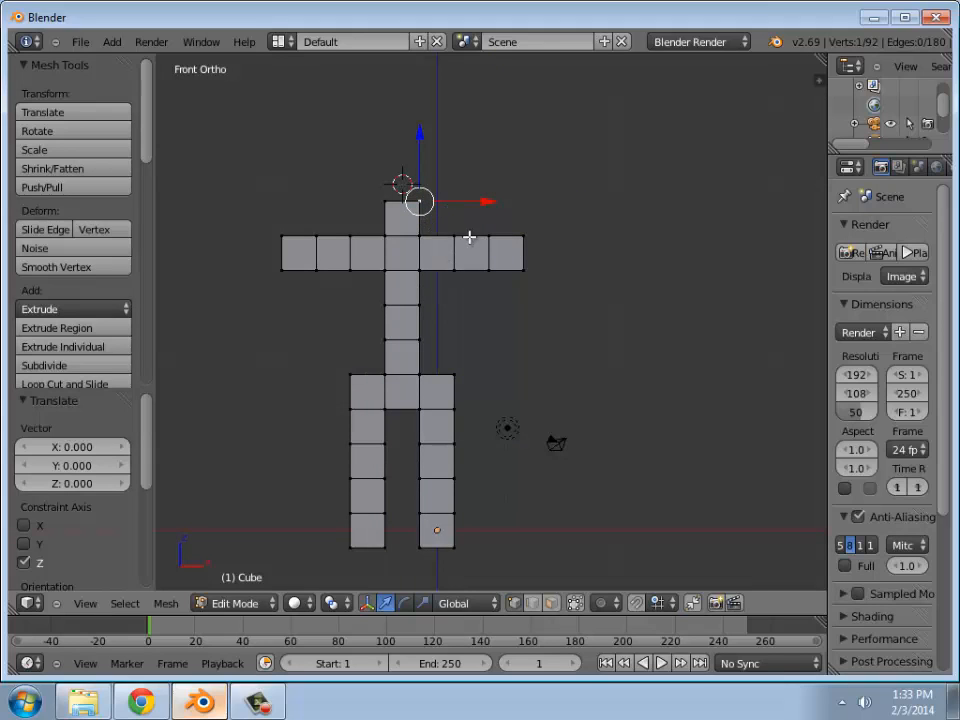
mouse_move(288, 478)
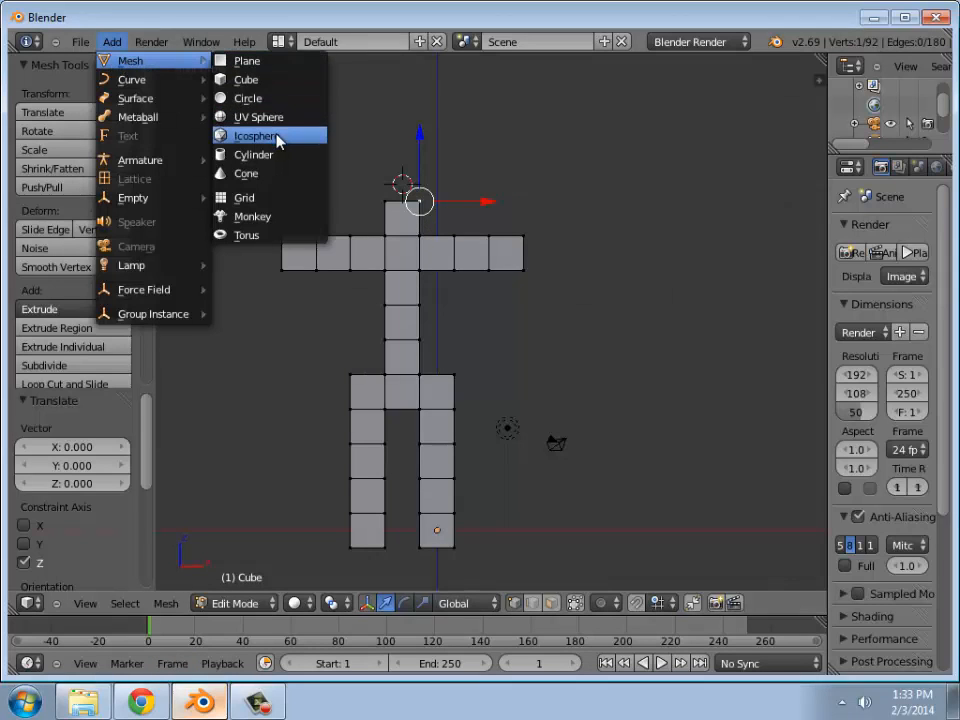
Add an icosphere head above the neck with 2 subdivisions instead of 3.
click(255, 135)
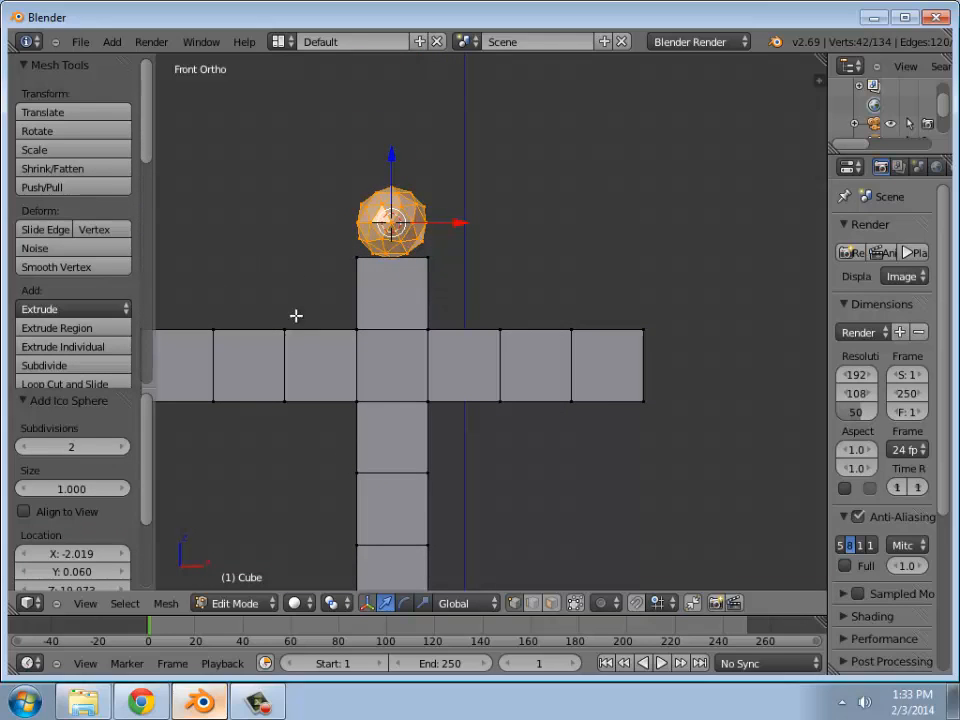
click(126, 446)
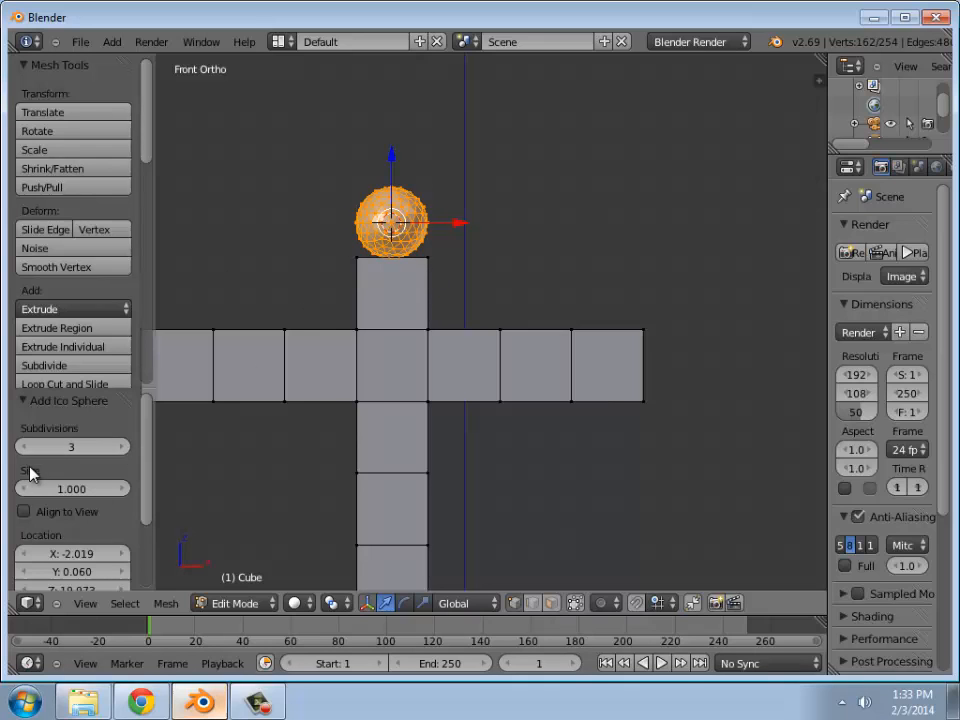
click(25, 447)
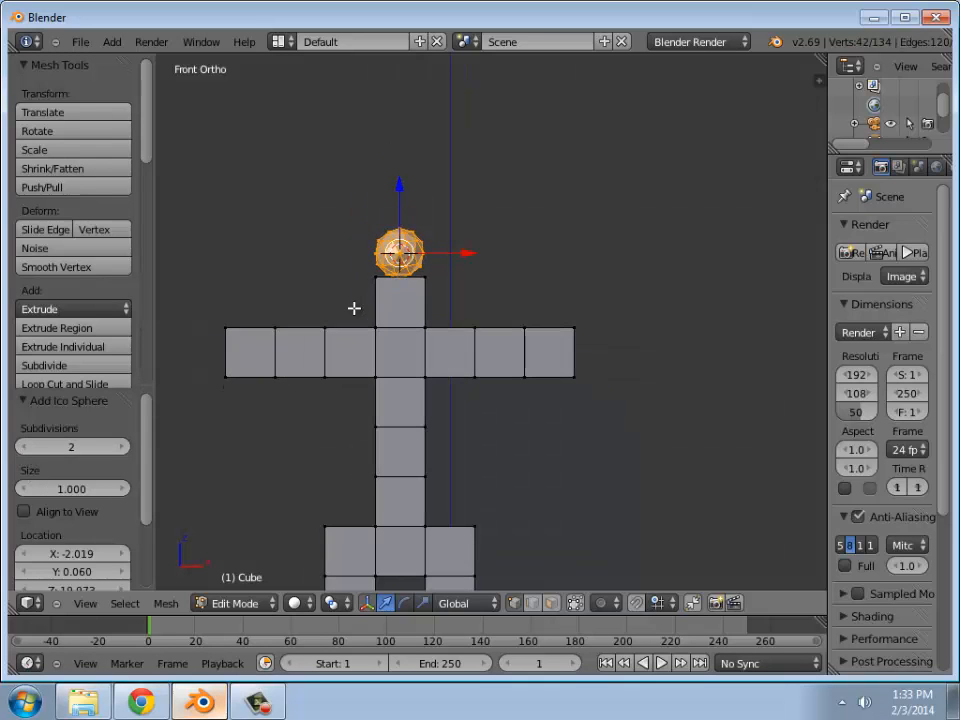
drag(400, 350, 420, 330)
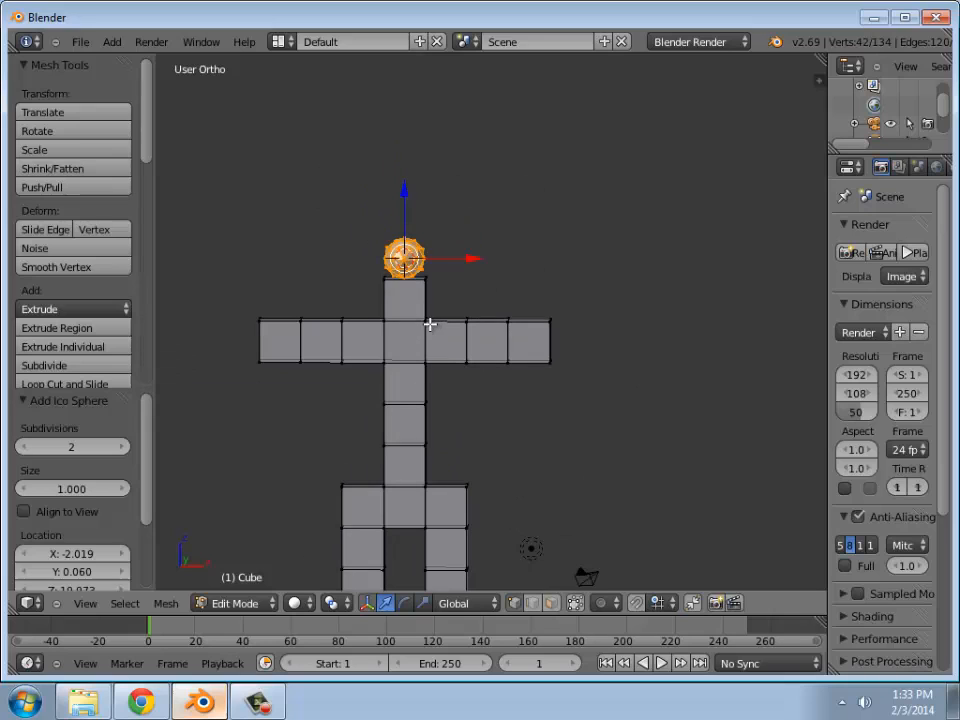
mouse_move(489, 227)
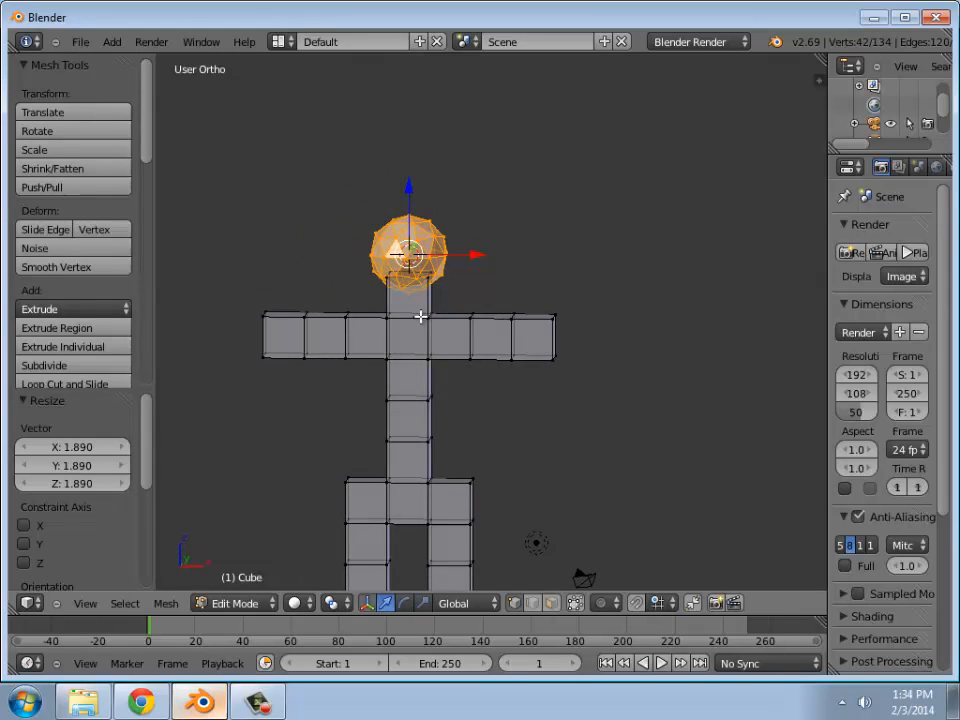
mouse_move(434, 321)
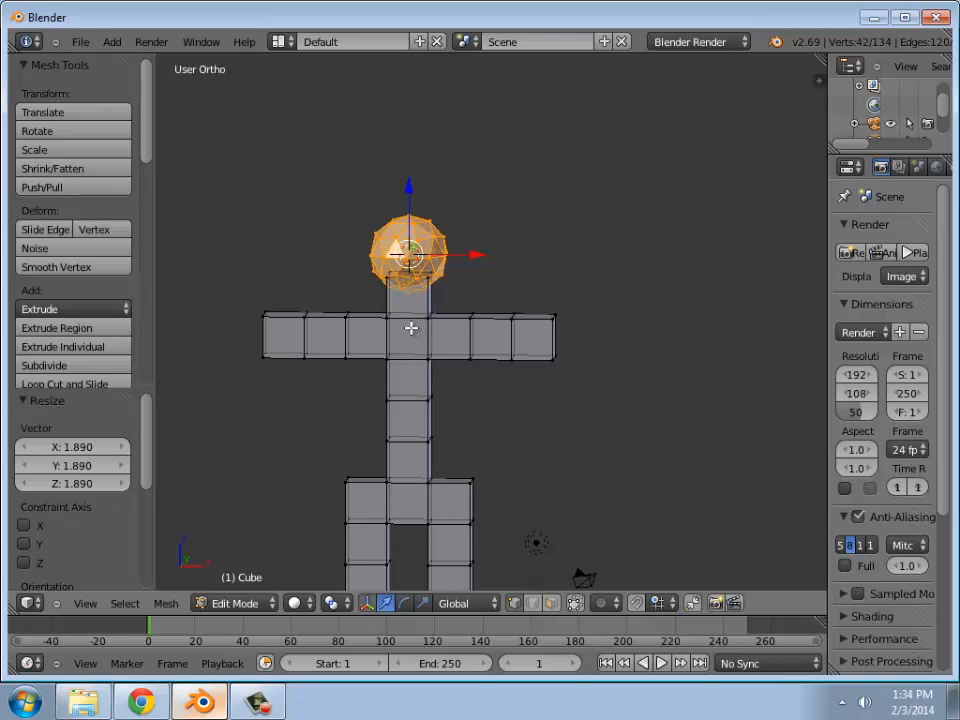
mouse_move(428, 230)
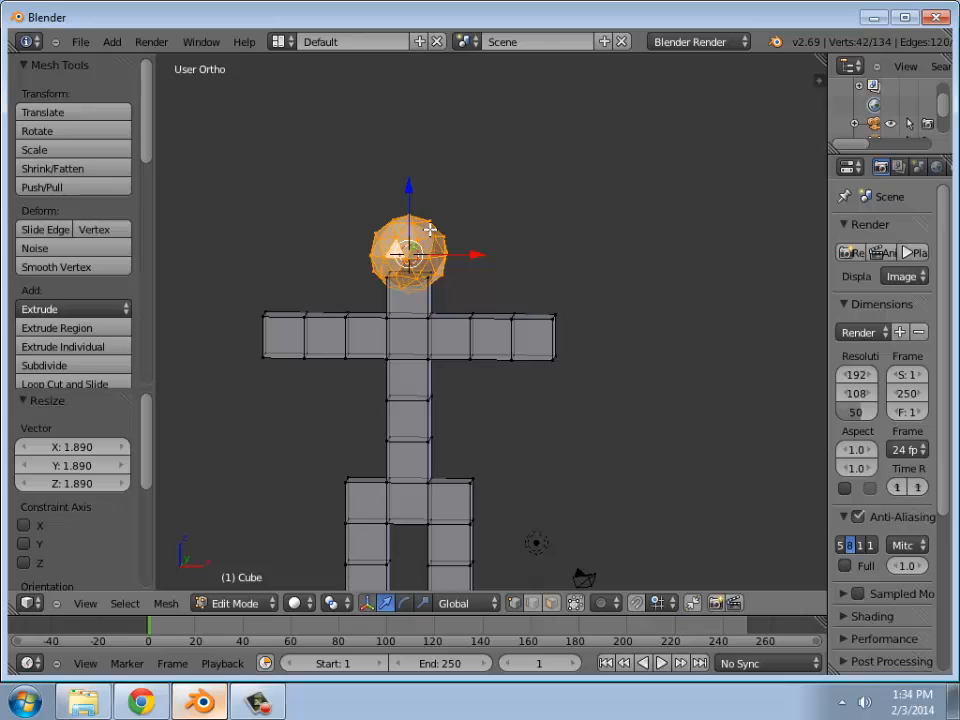
mouse_move(464, 223)
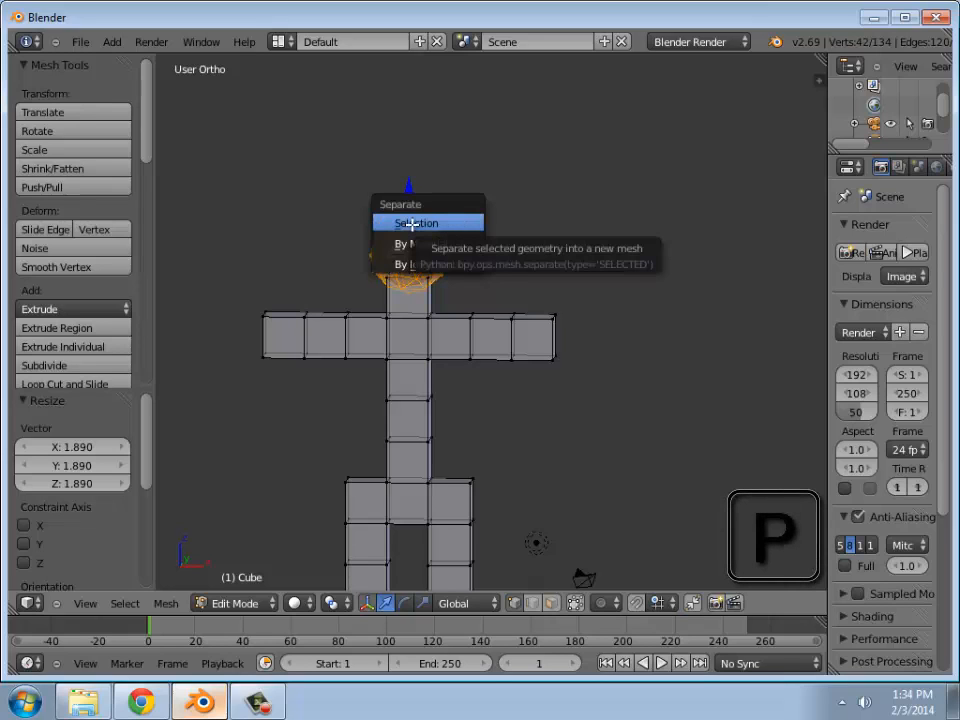
Separate the icosphere head into its own object, then return to the Chrome tutorial.
click(416, 222)
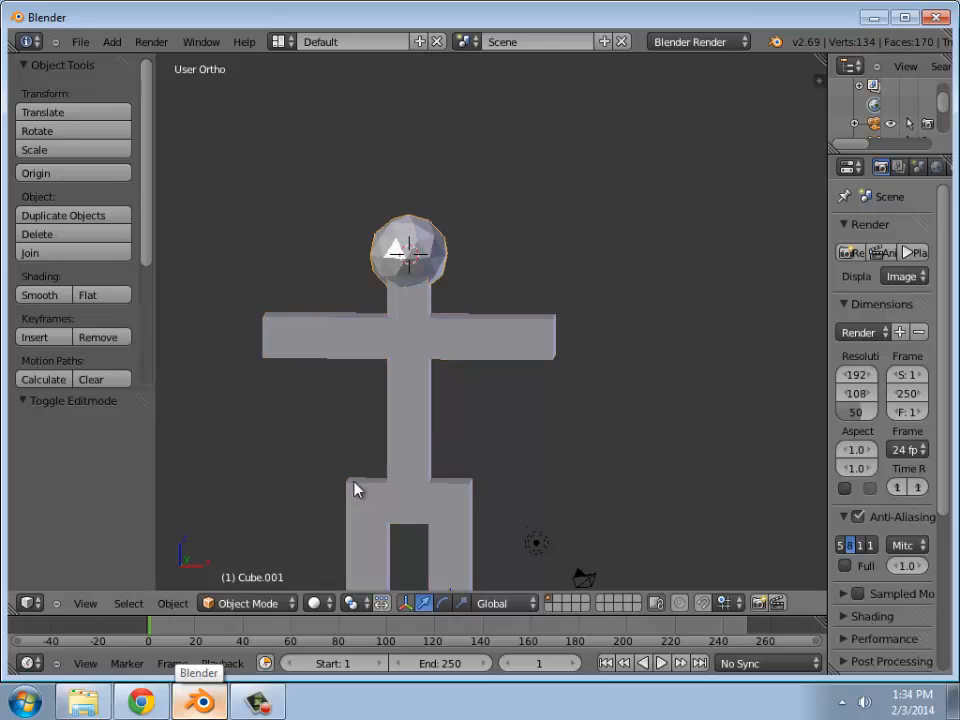
mouse_move(415, 349)
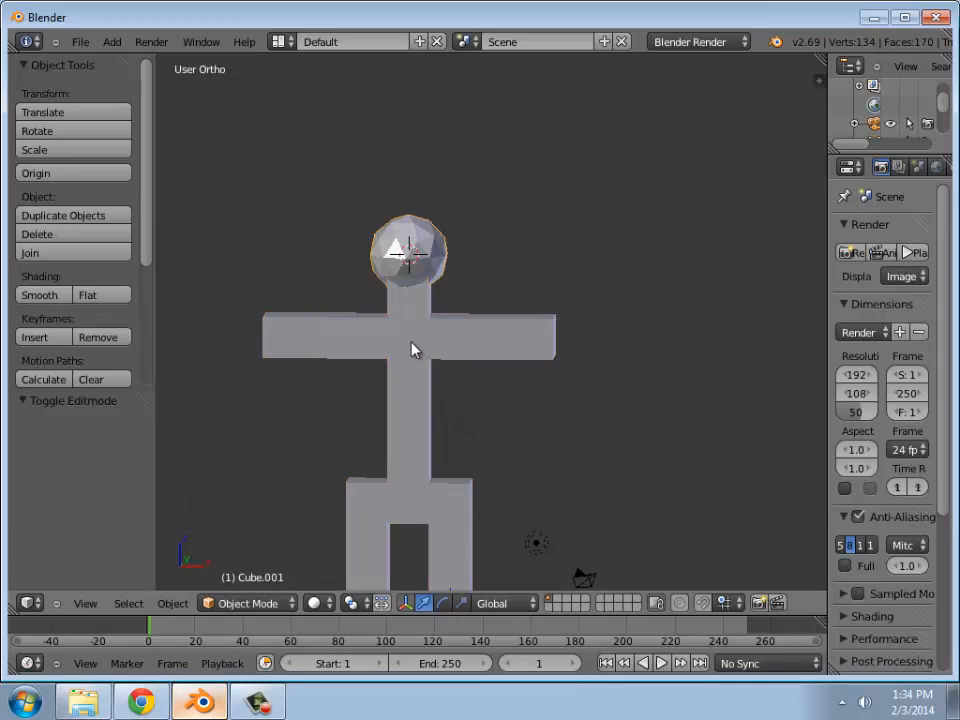
click(420, 245)
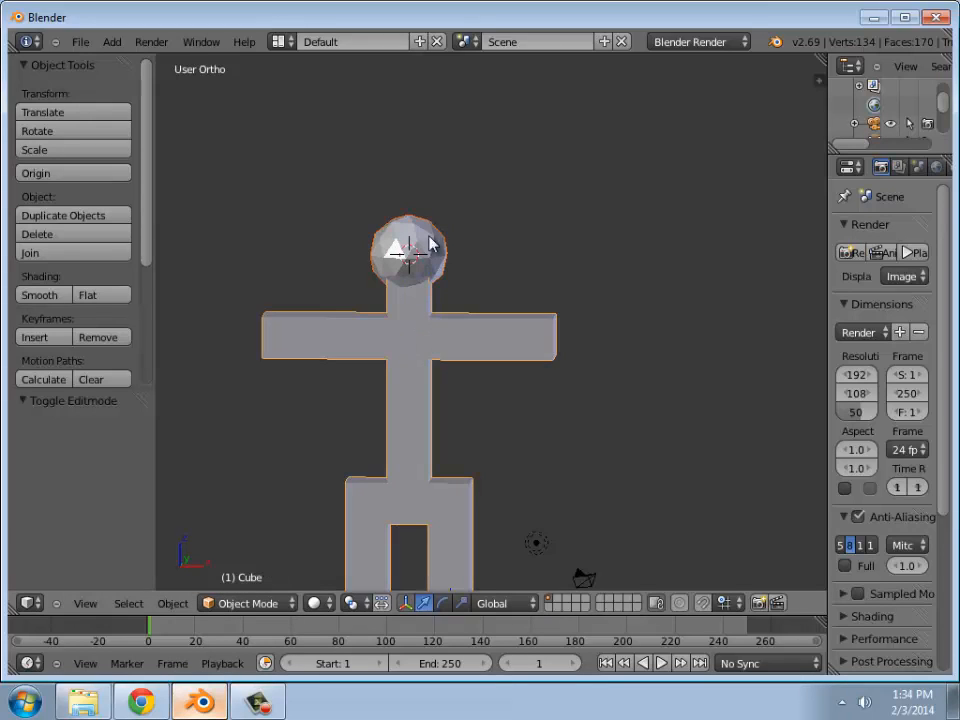
key(ctrl+j)
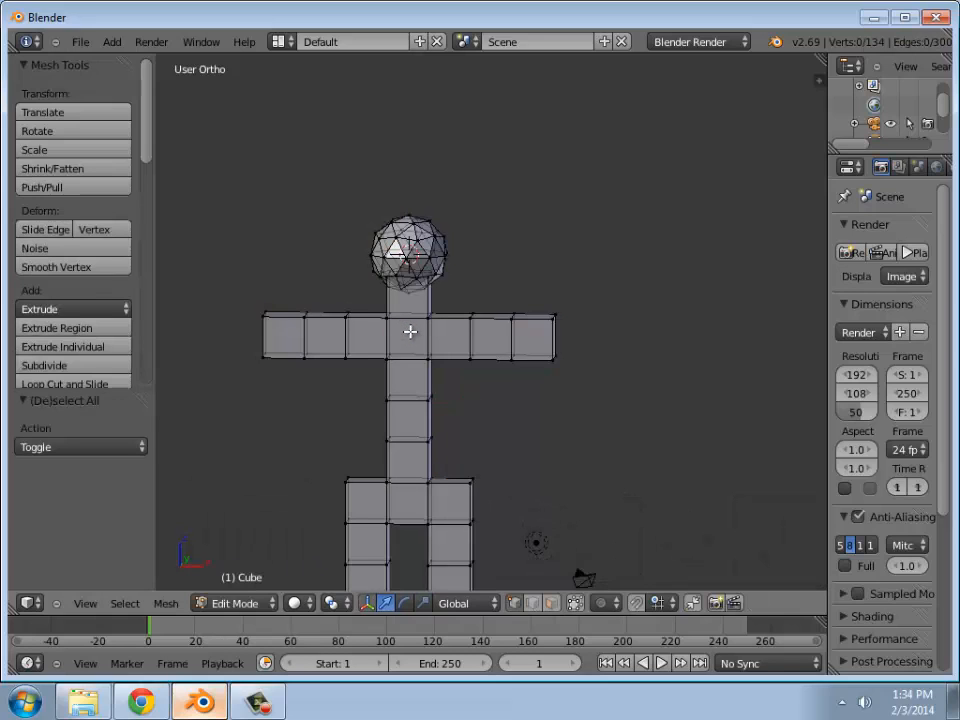
click(233, 602)
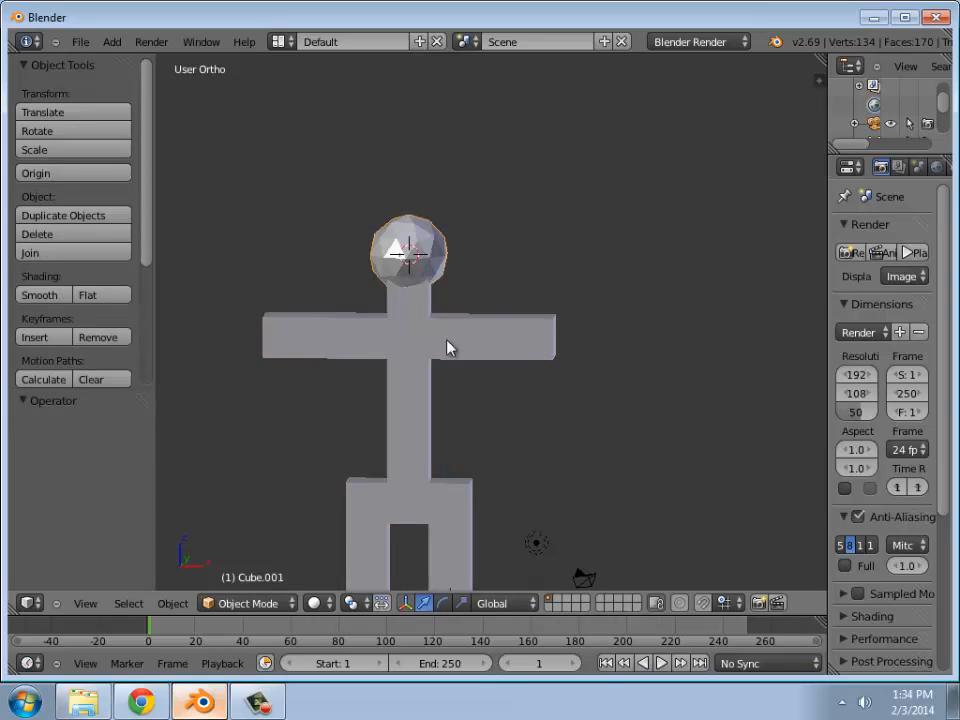
mouse_move(422, 330)
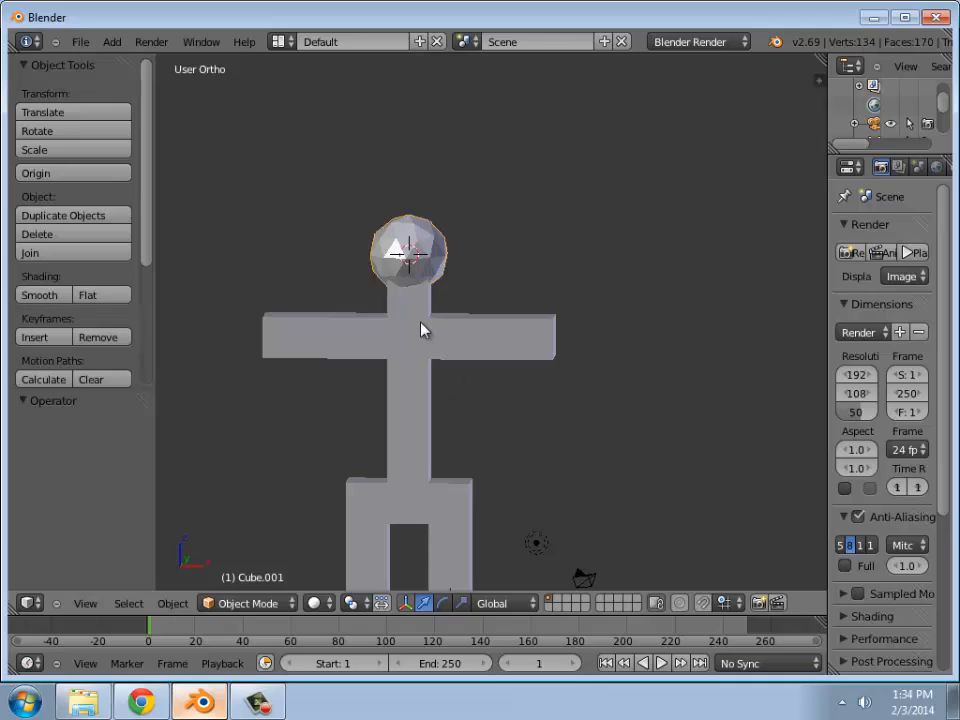
mouse_move(449, 288)
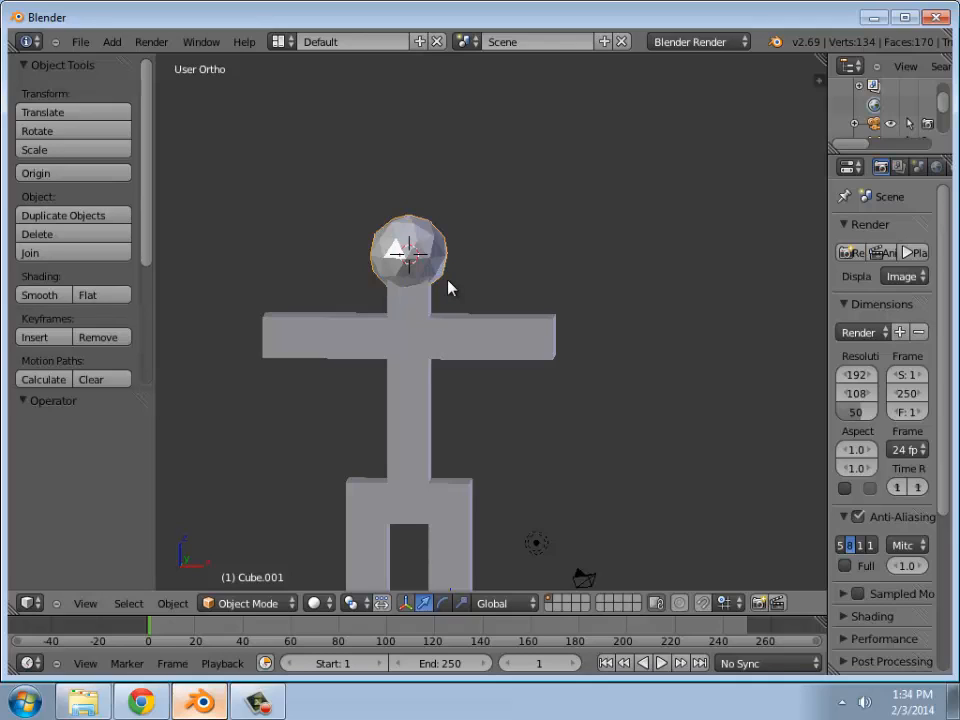
mouse_move(440, 237)
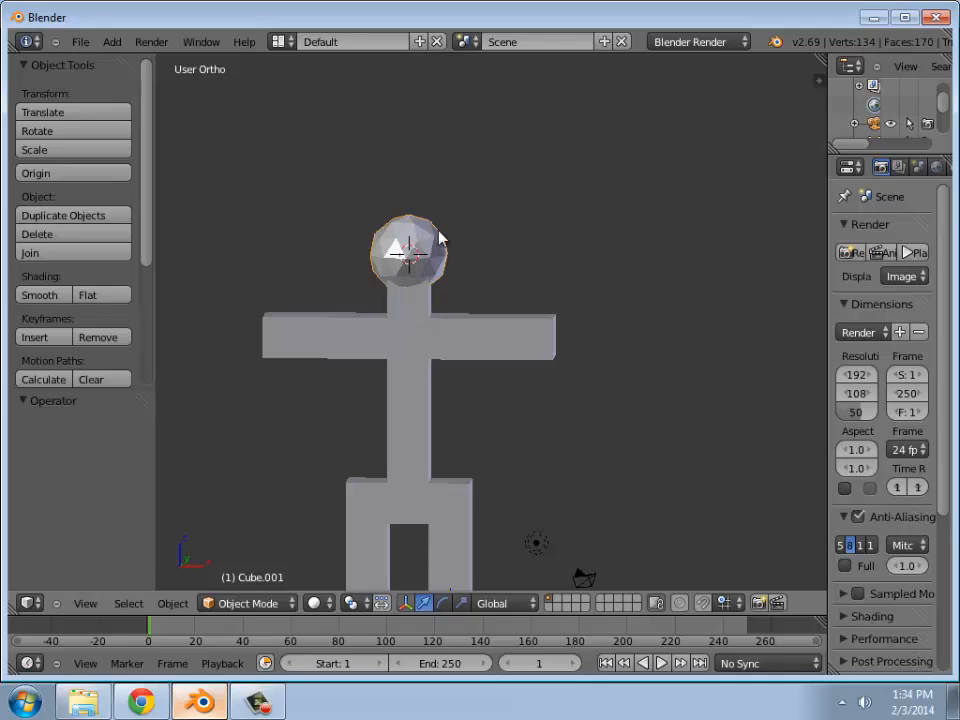
click(141, 700)
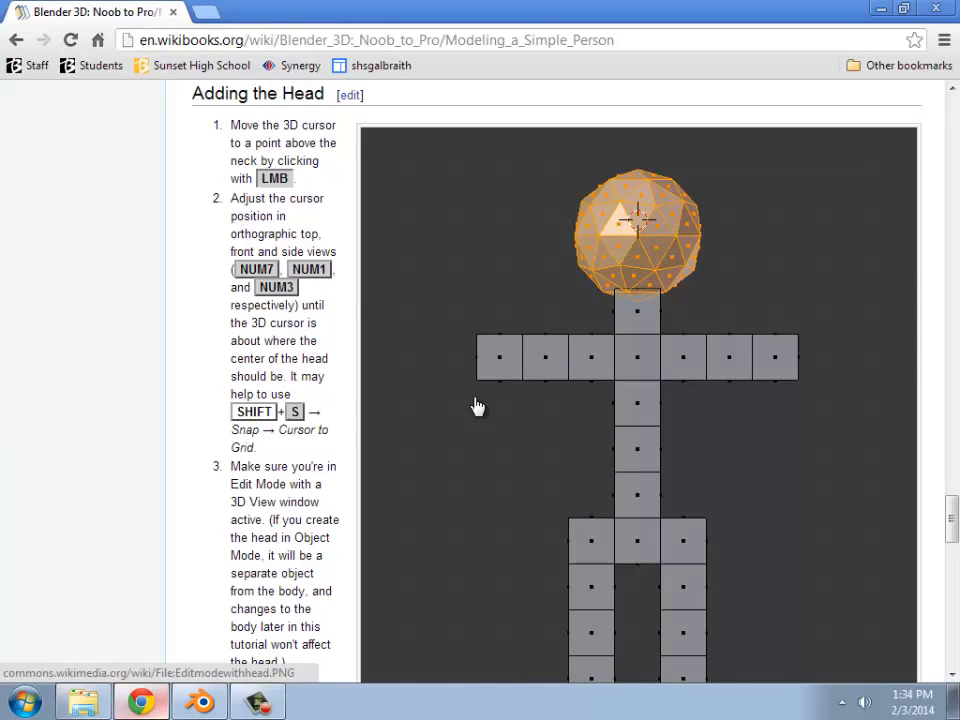
scroll(down, 3)
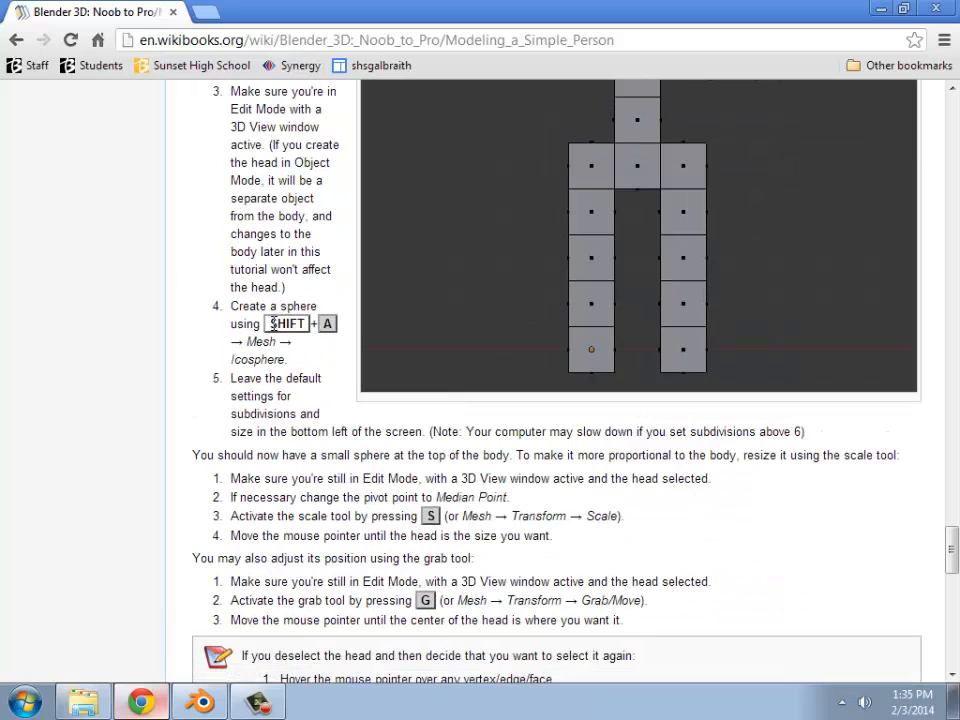
mouse_move(172, 338)
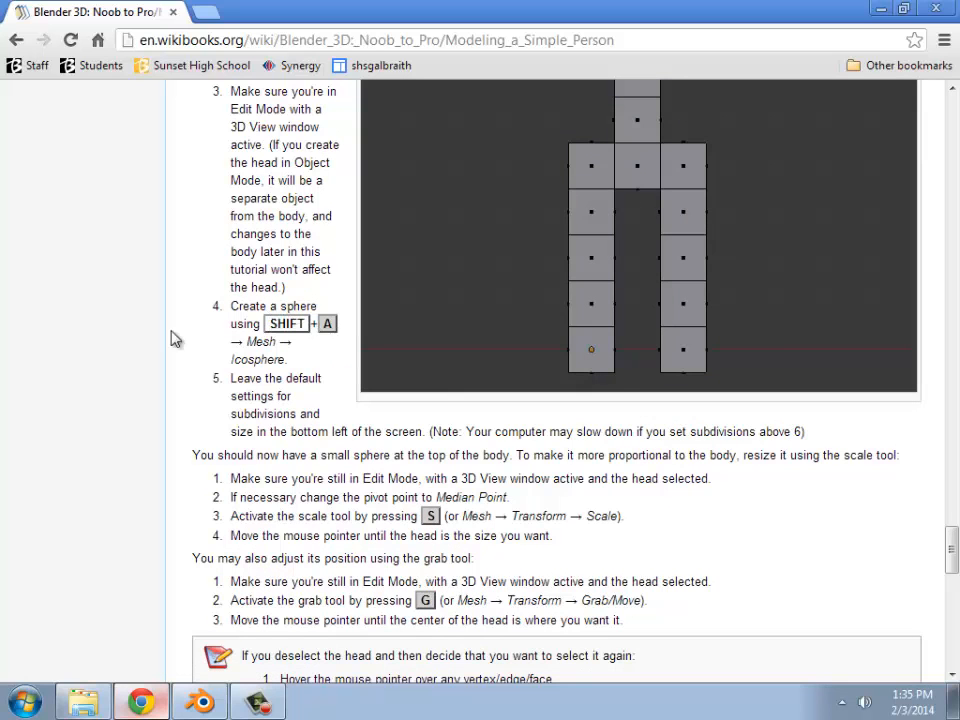
mouse_move(293, 357)
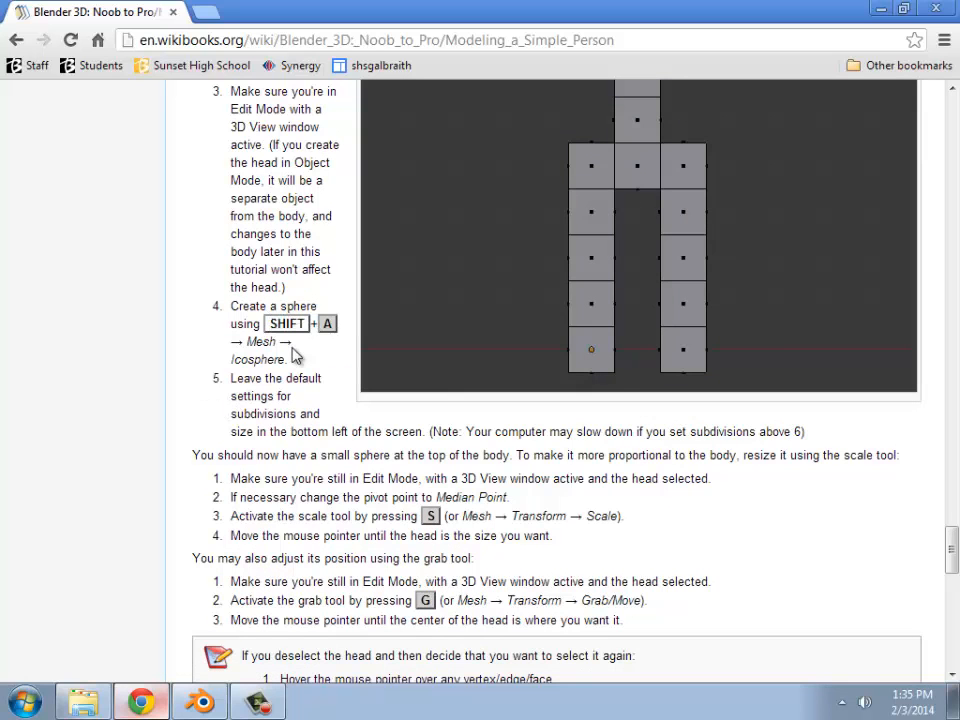
scroll(up, 3)
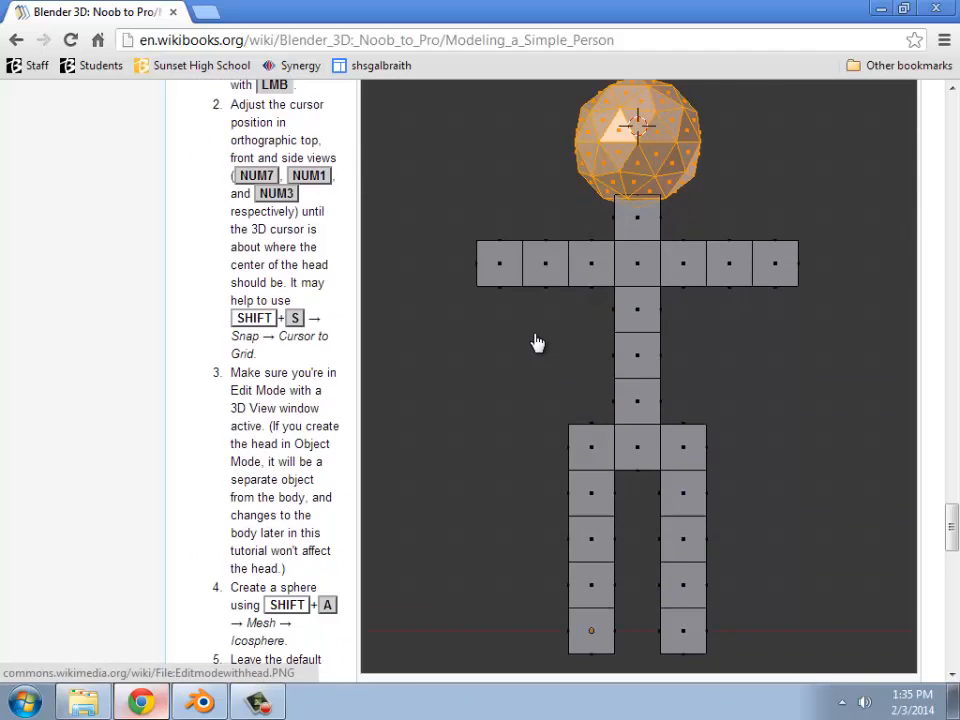
scroll(up, 3)
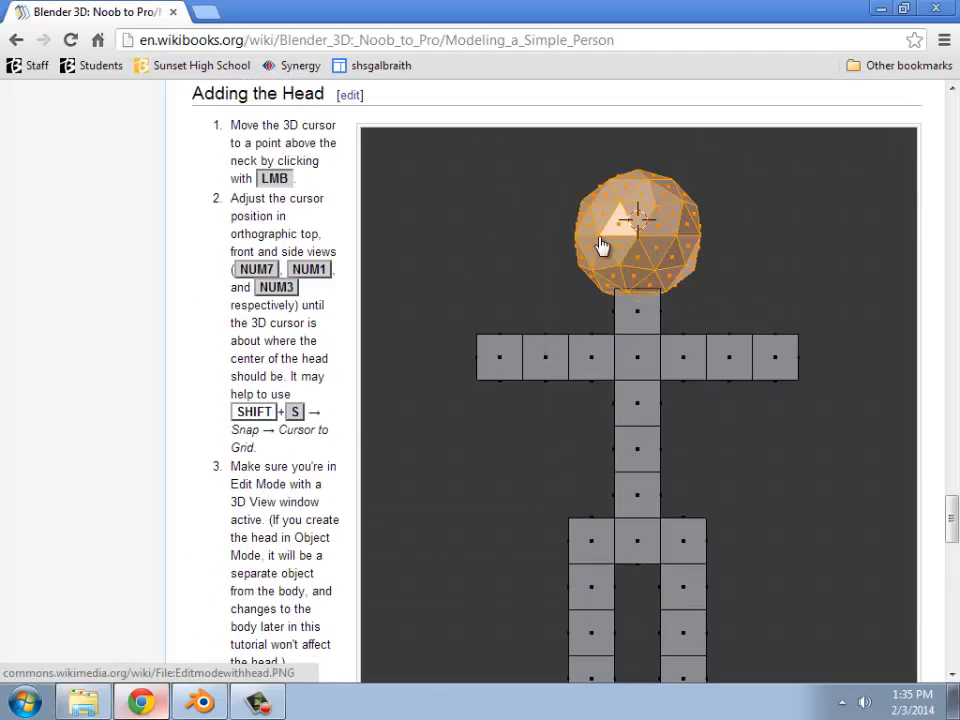
mouse_move(608, 315)
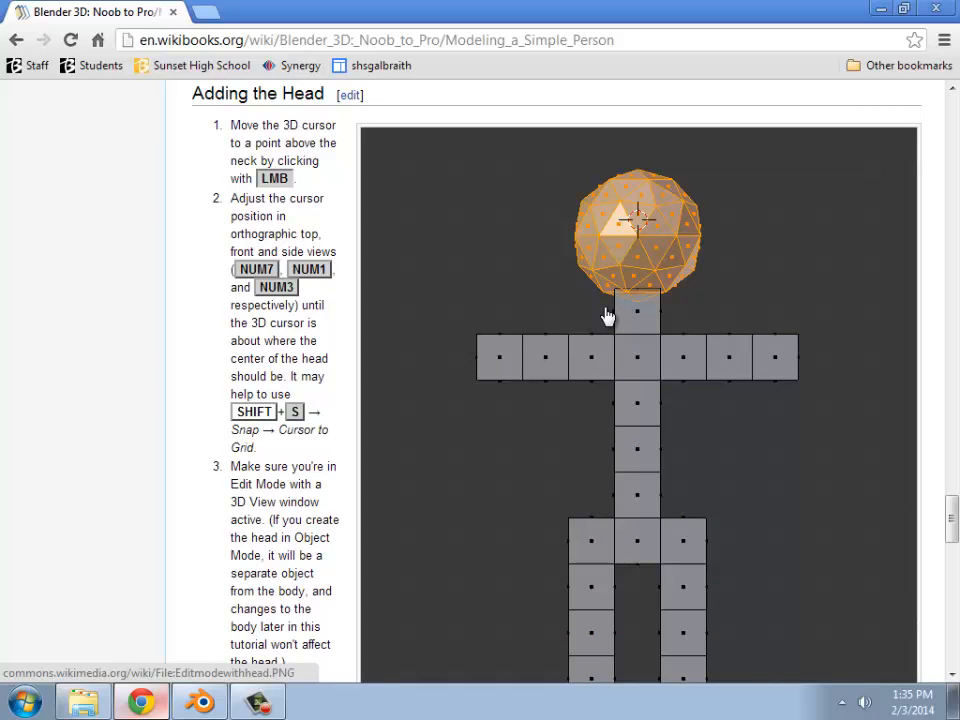
mouse_move(628, 306)
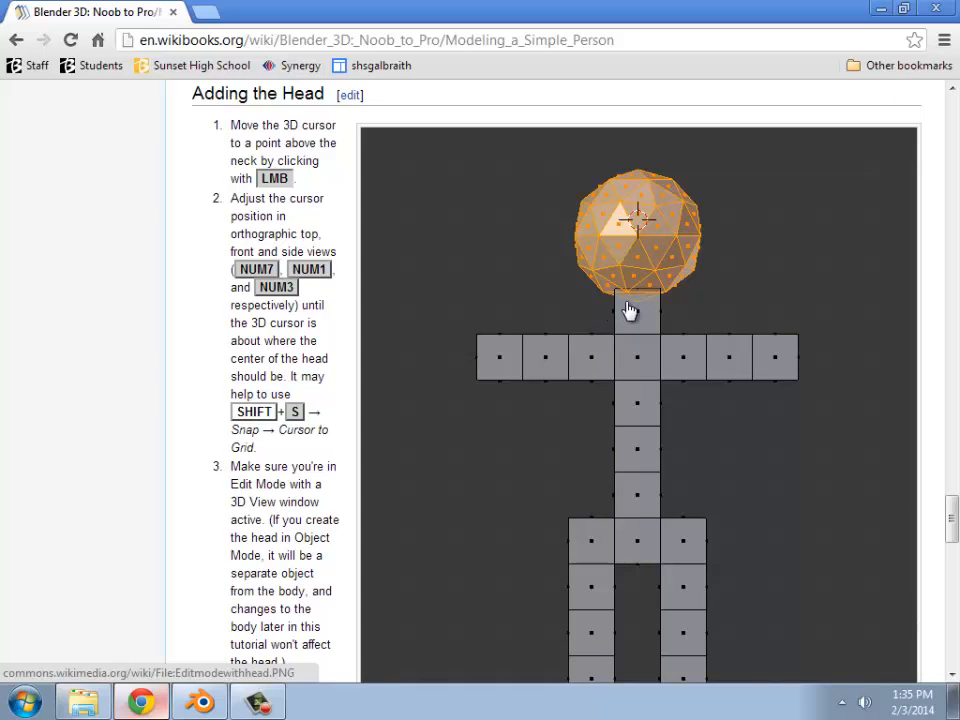
mouse_move(620, 307)
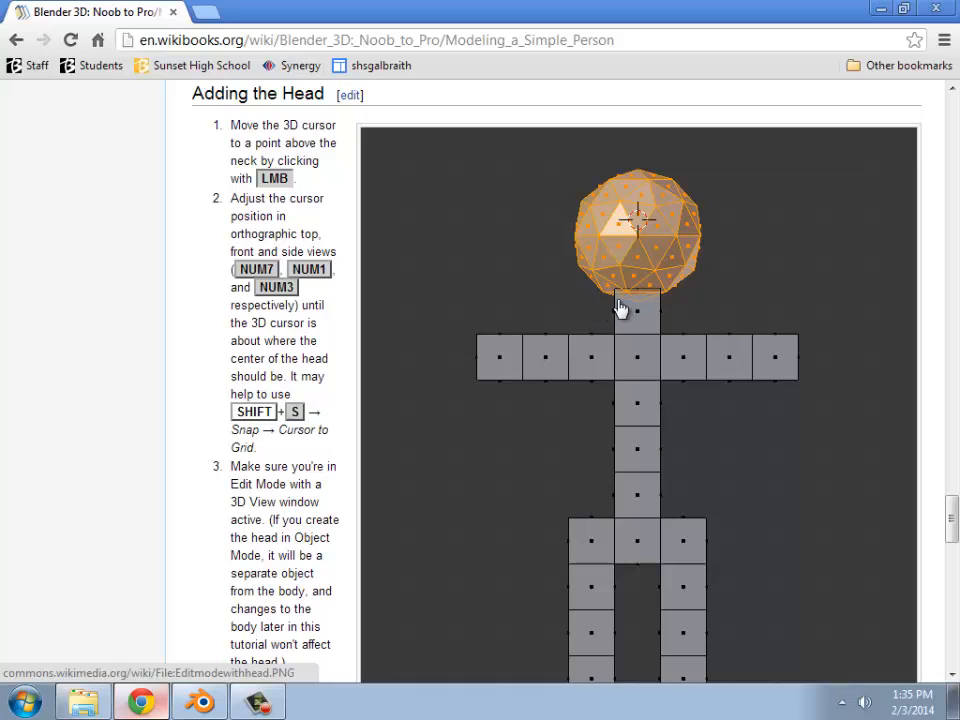
mouse_move(347, 303)
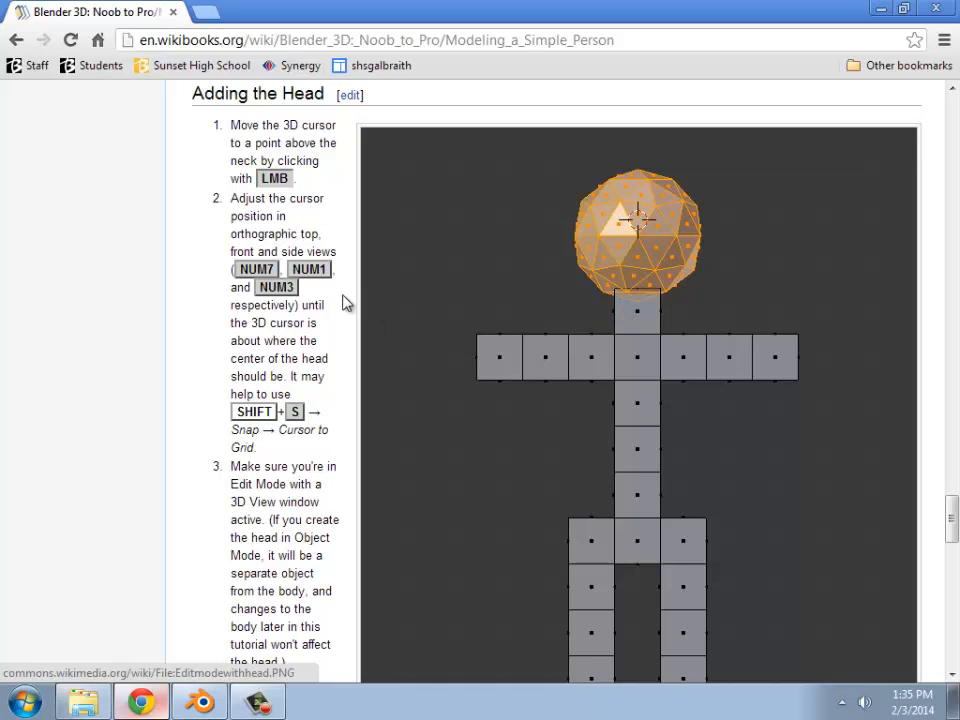